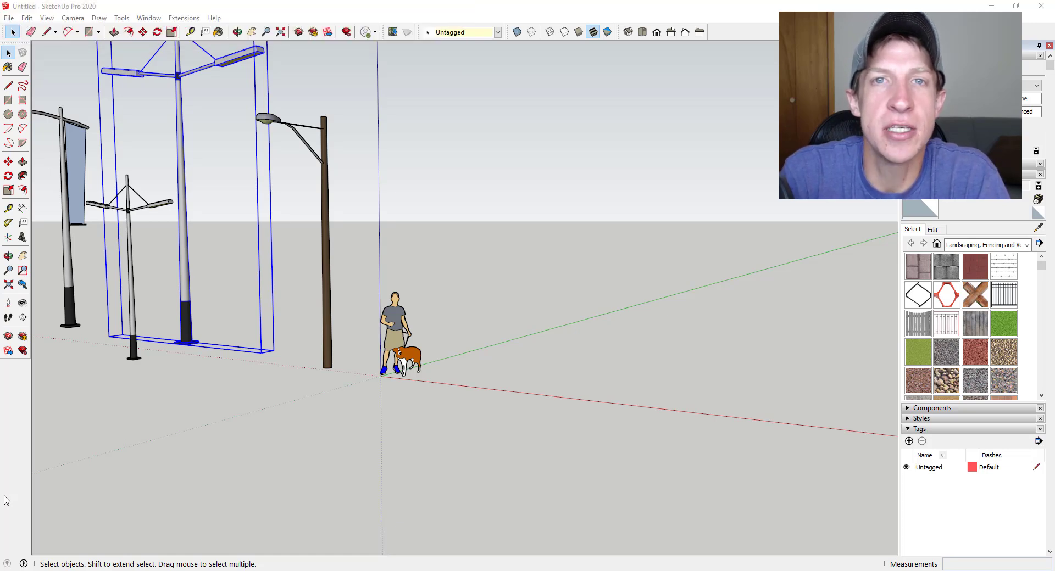
# Step: Open the Extension Warehouse from the Window menu after checking the Extensions menu
pyautogui.click(505, 333)
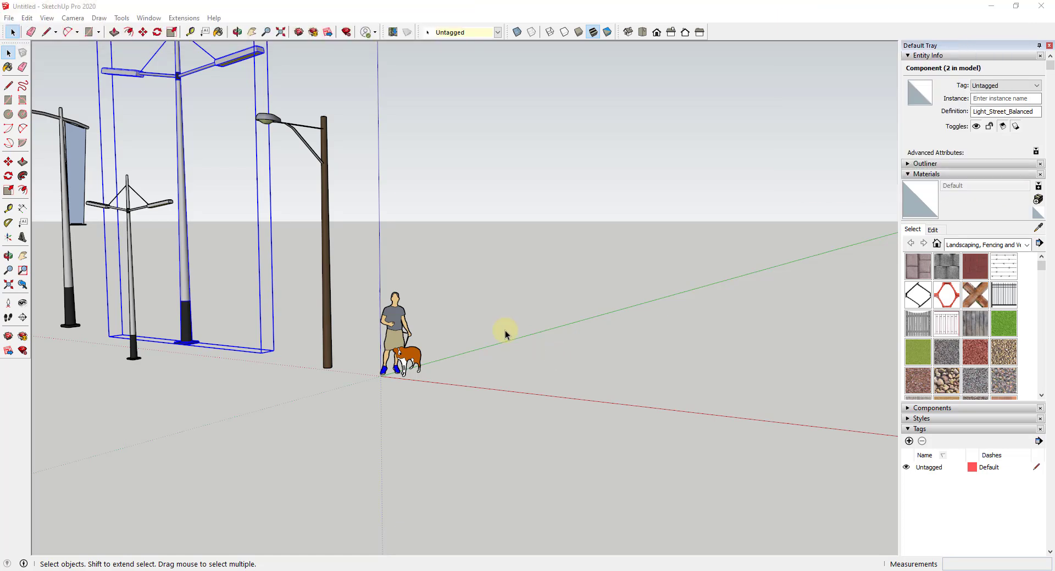
pyautogui.moveTo(529, 204)
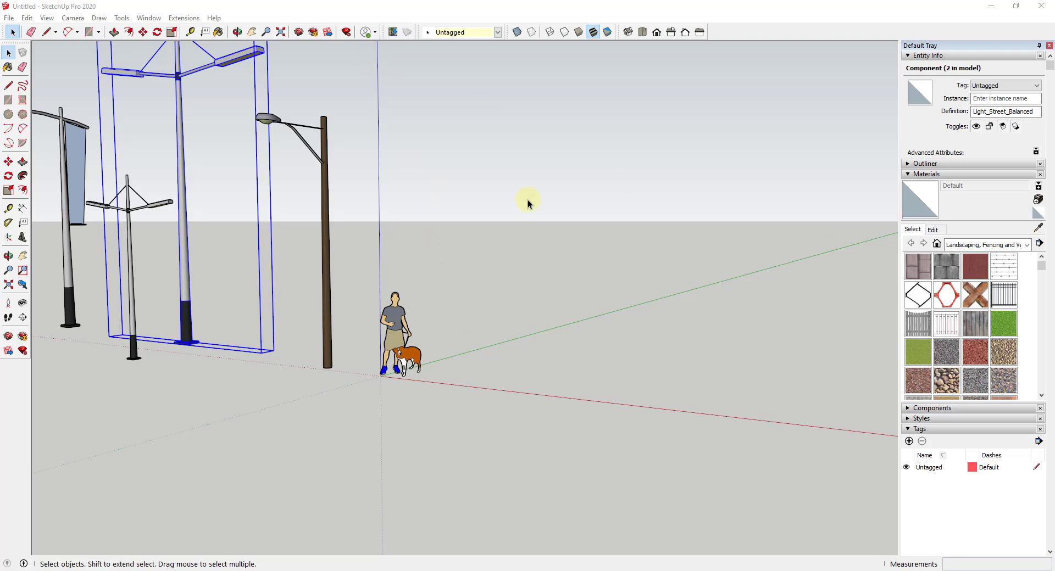
pyautogui.click(184, 17)
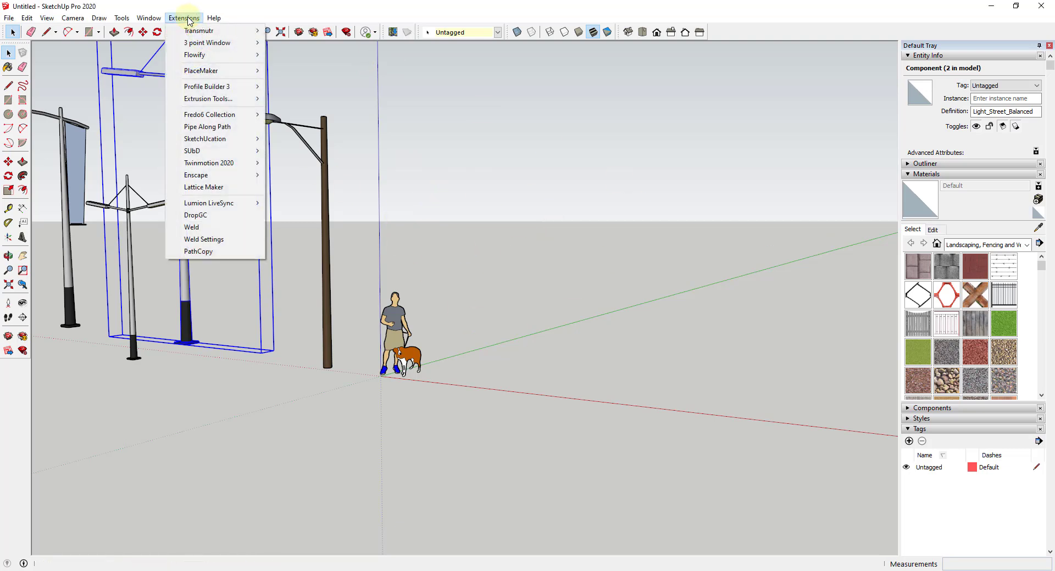
pyautogui.click(148, 17)
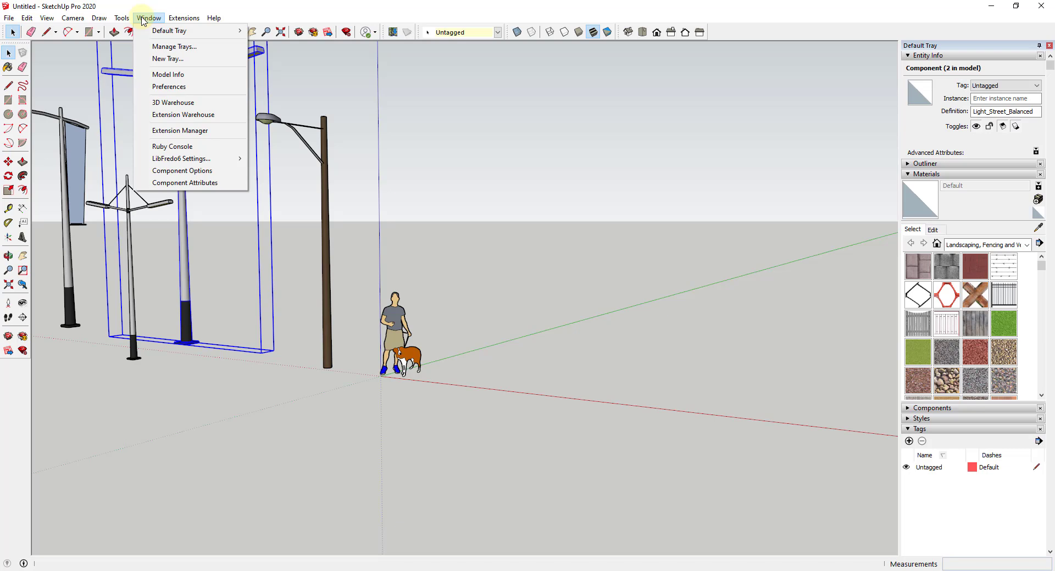
pyautogui.moveTo(190, 131)
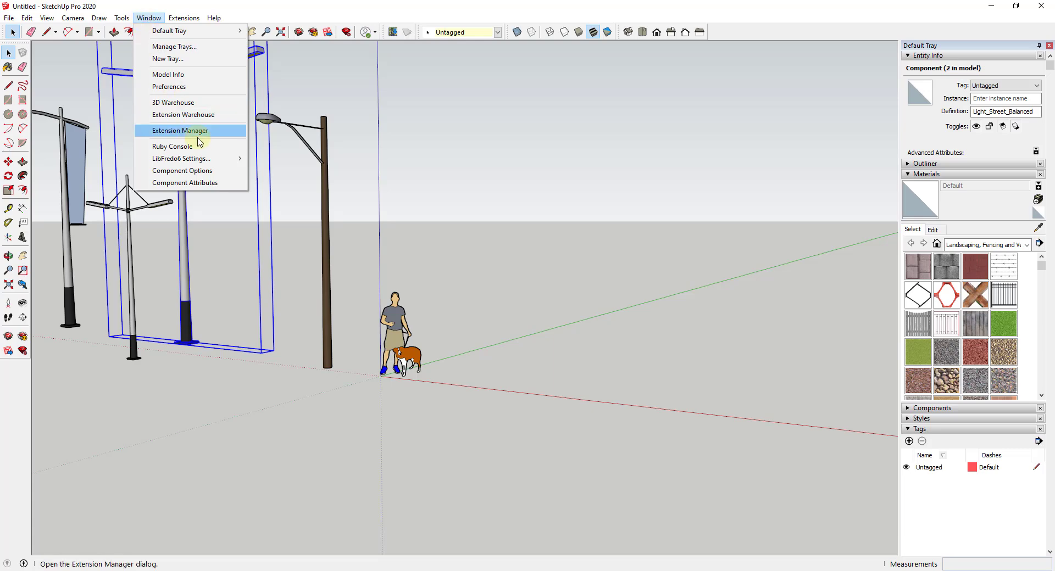
pyautogui.click(182, 114)
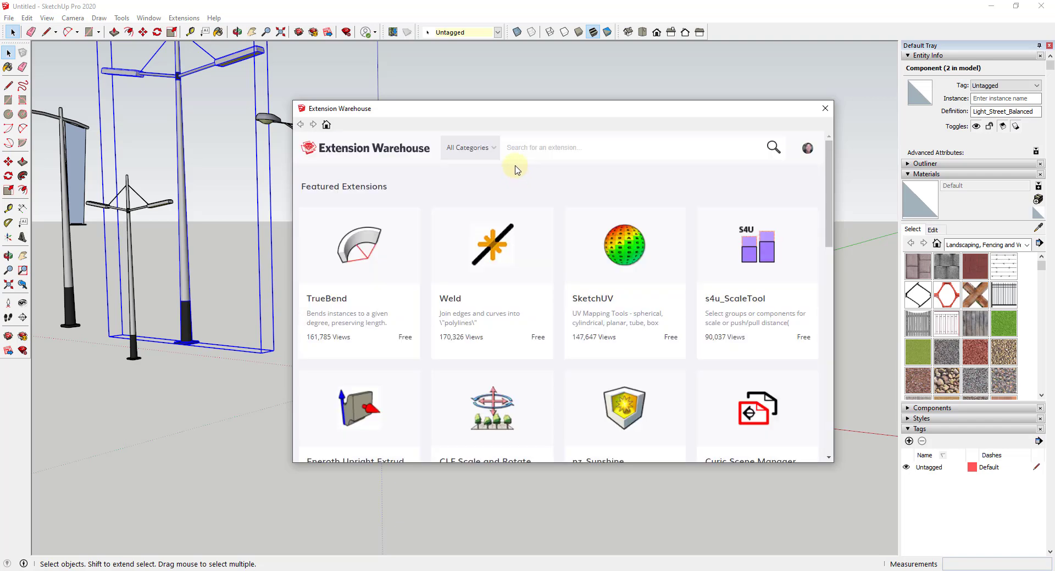
# Step: Search the Extension Warehouse for 'path copy' and reach the PathCopy 2.2.2 details page
pyautogui.write('patch')
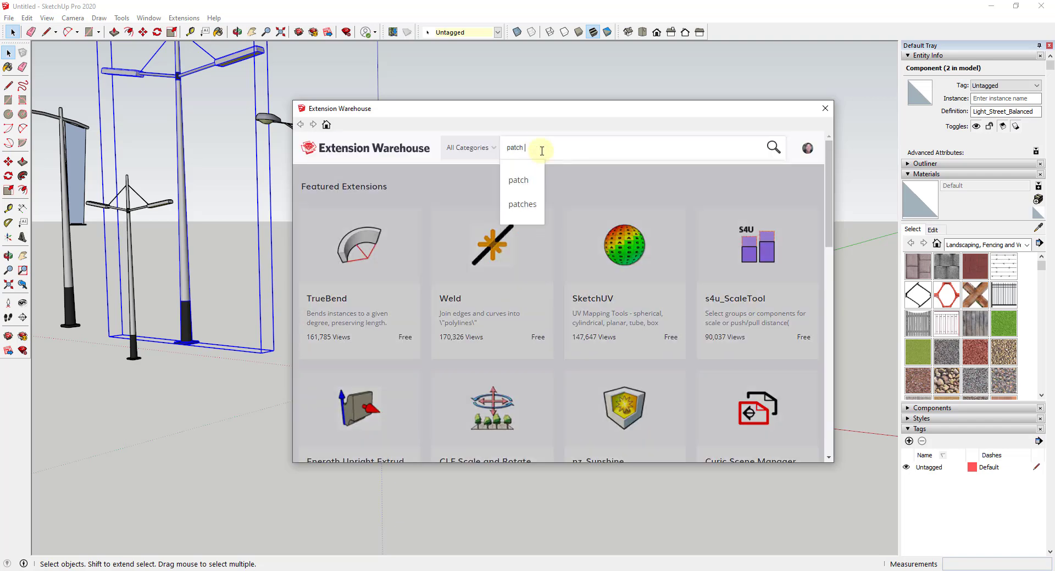
pyautogui.write('path copy')
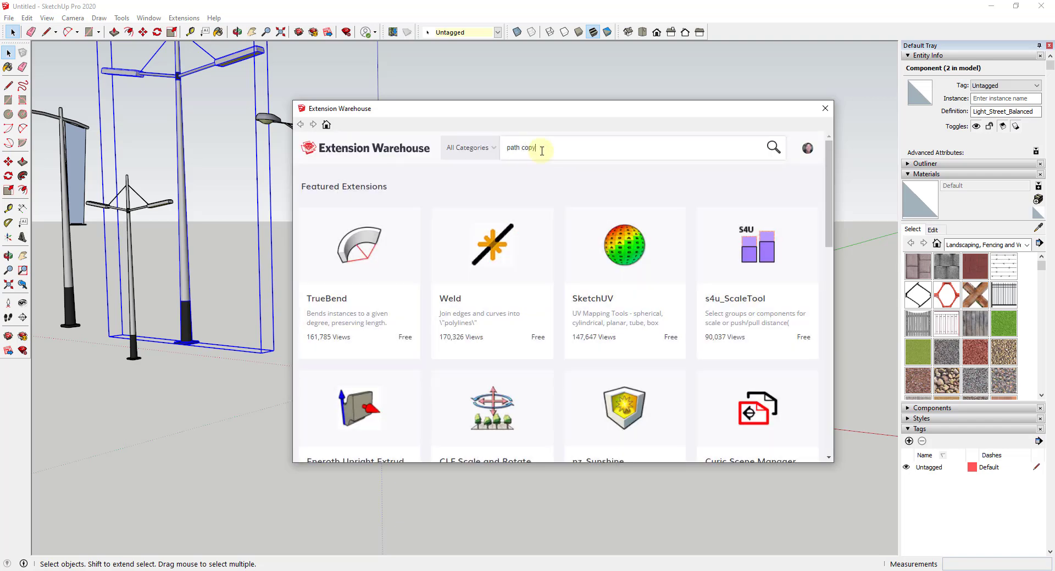
pyautogui.click(772, 147)
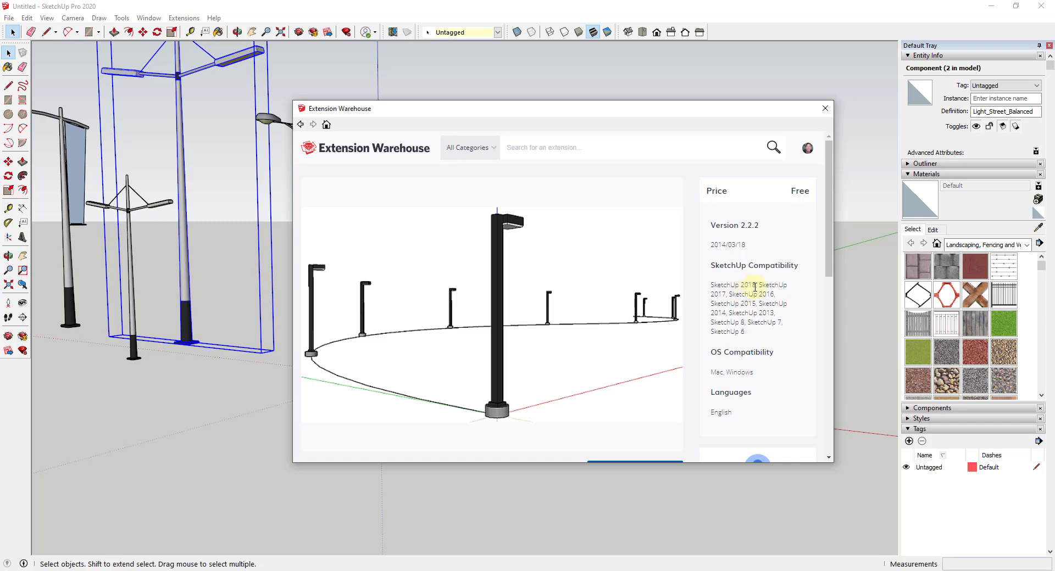
pyautogui.moveTo(700, 305)
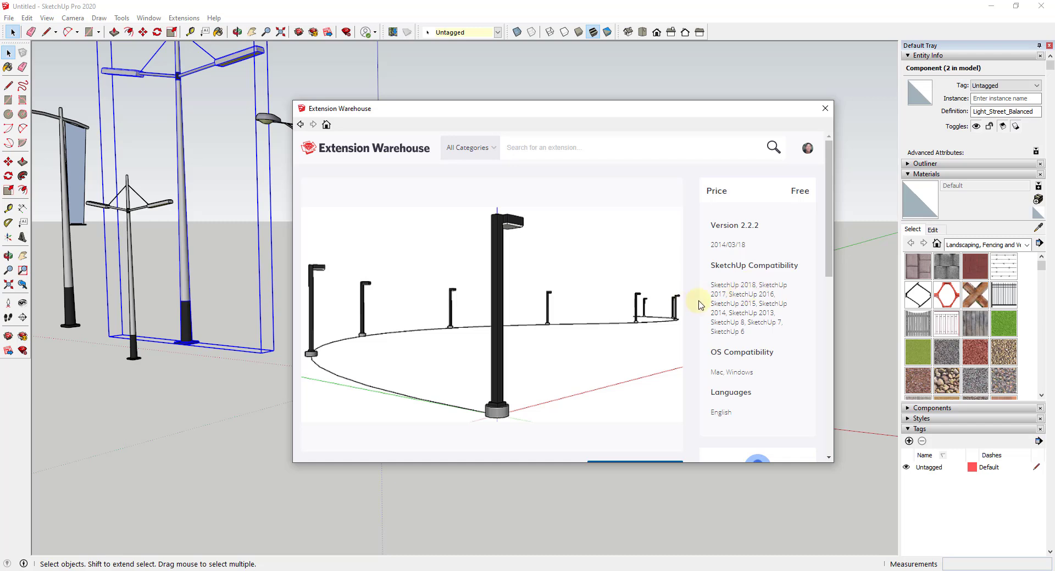
pyautogui.moveTo(248, 107)
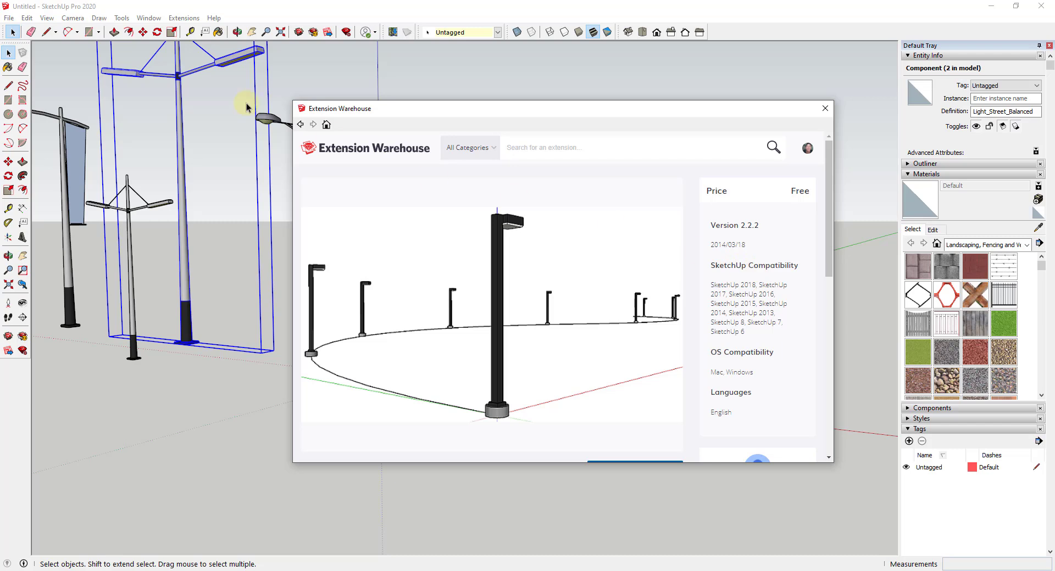
pyautogui.moveTo(767, 345)
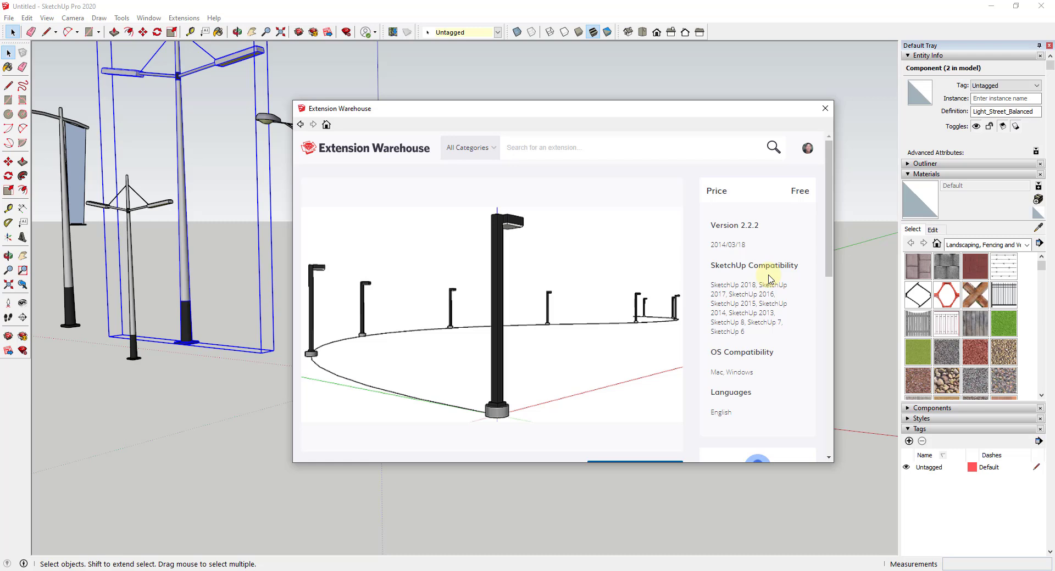
pyautogui.moveTo(780, 264)
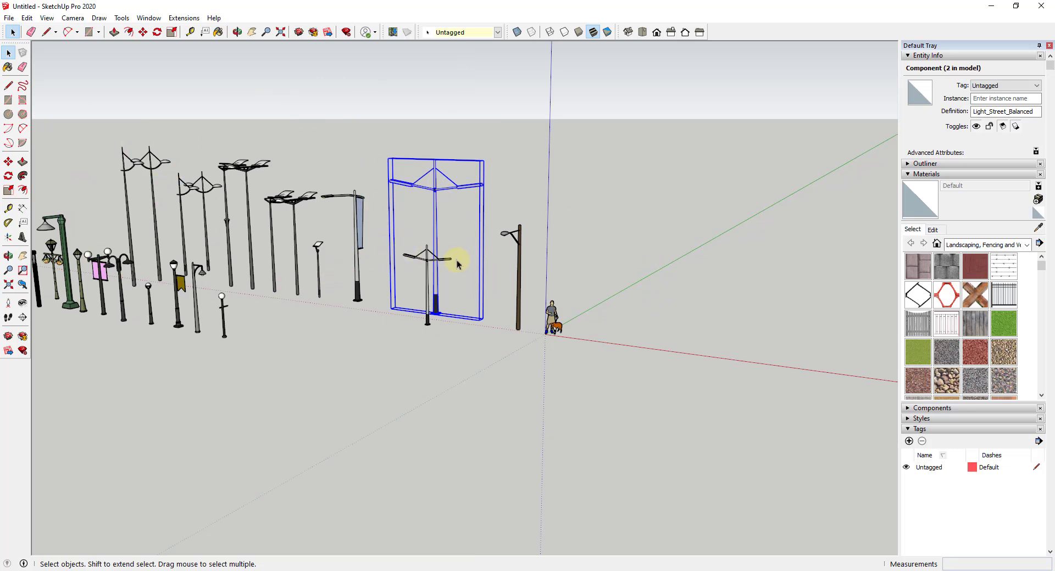
pyautogui.moveTo(294, 274)
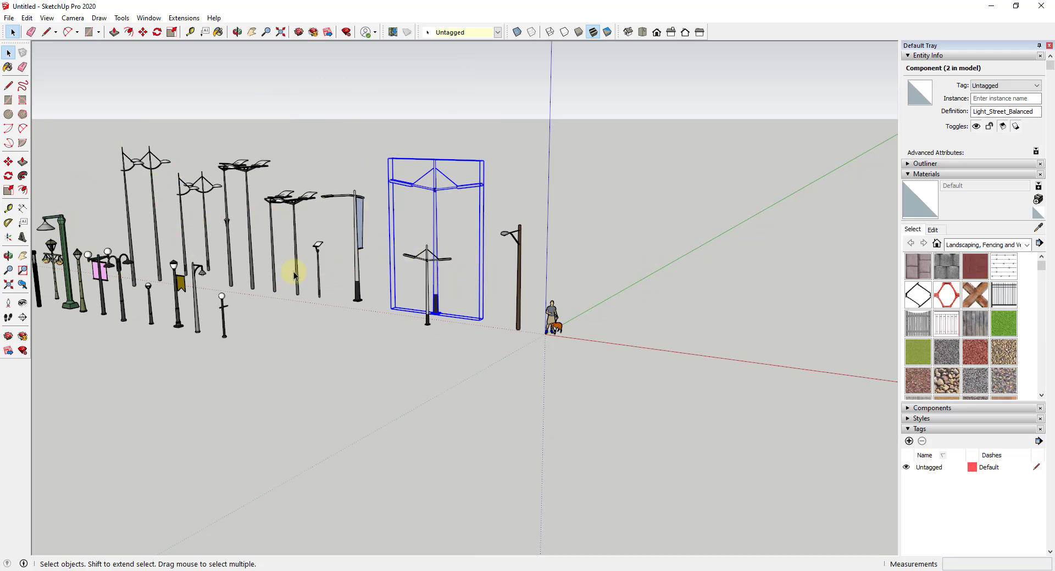
pyautogui.moveTo(711, 333)
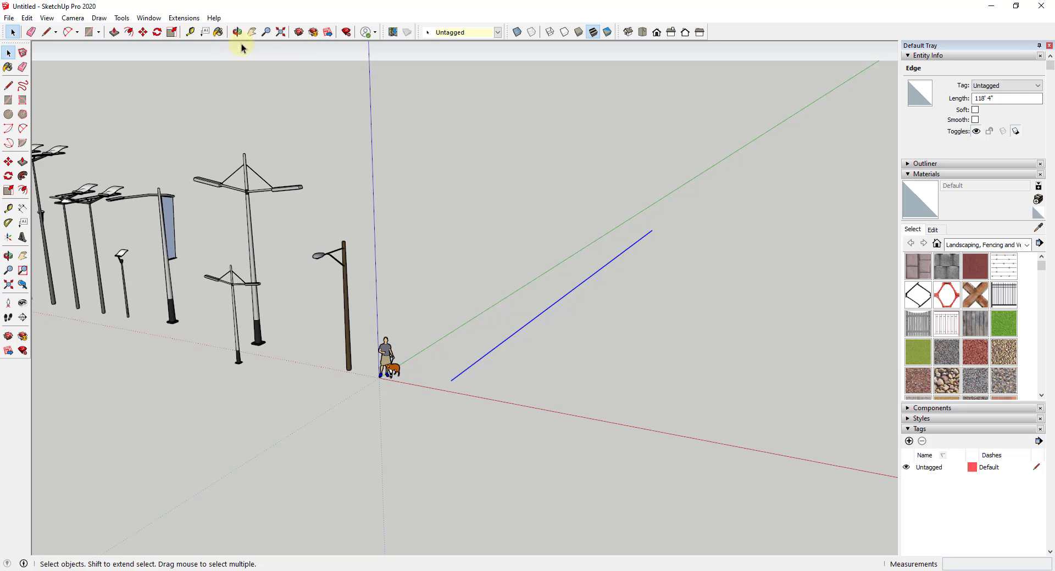
# Step: Run PathCopy on the edge with the light component, spacing 15' then 30 between poles
pyautogui.click(183, 17)
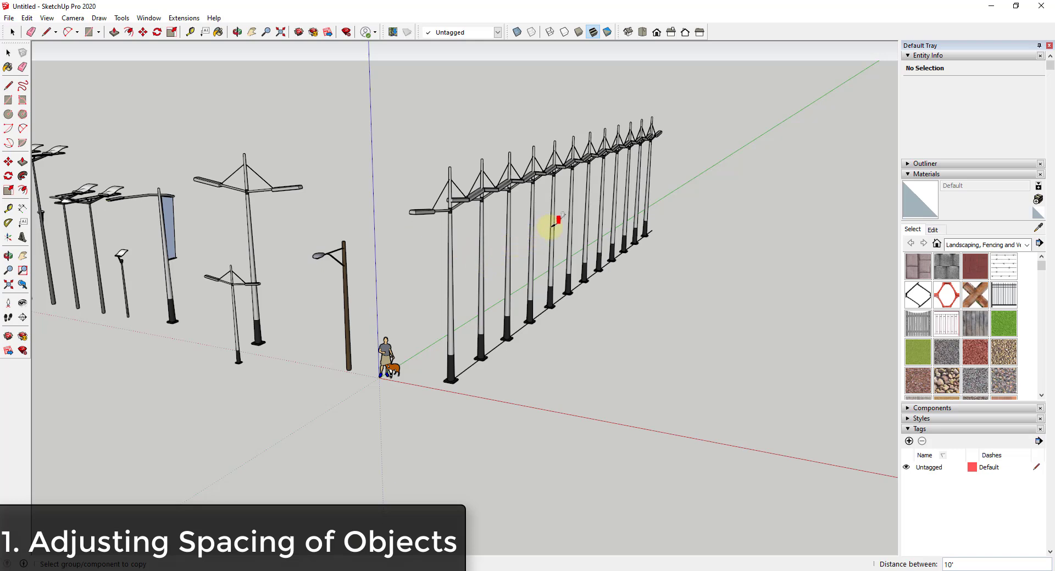
pyautogui.moveTo(825, 470)
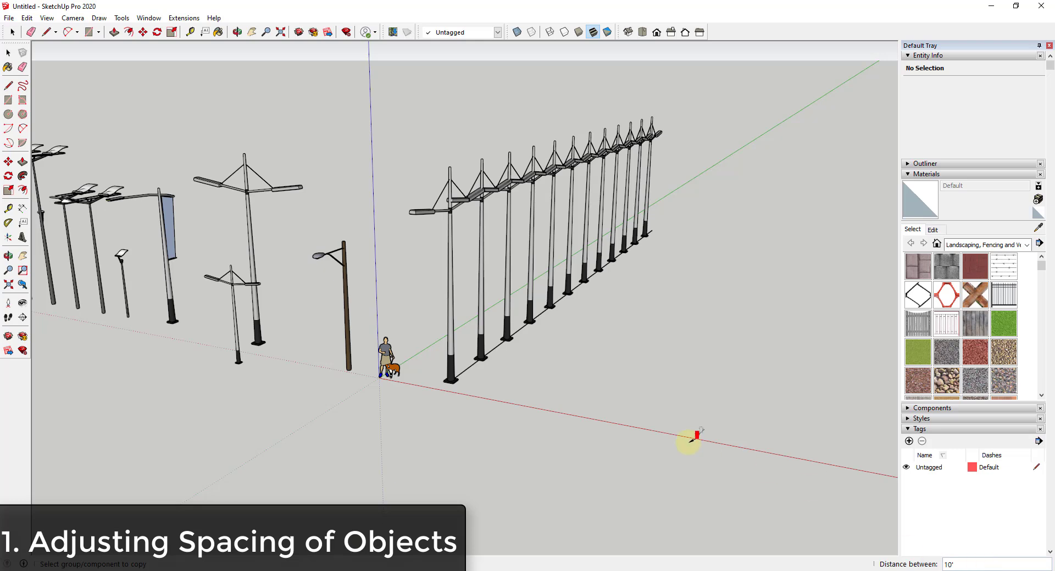
pyautogui.write("15'")
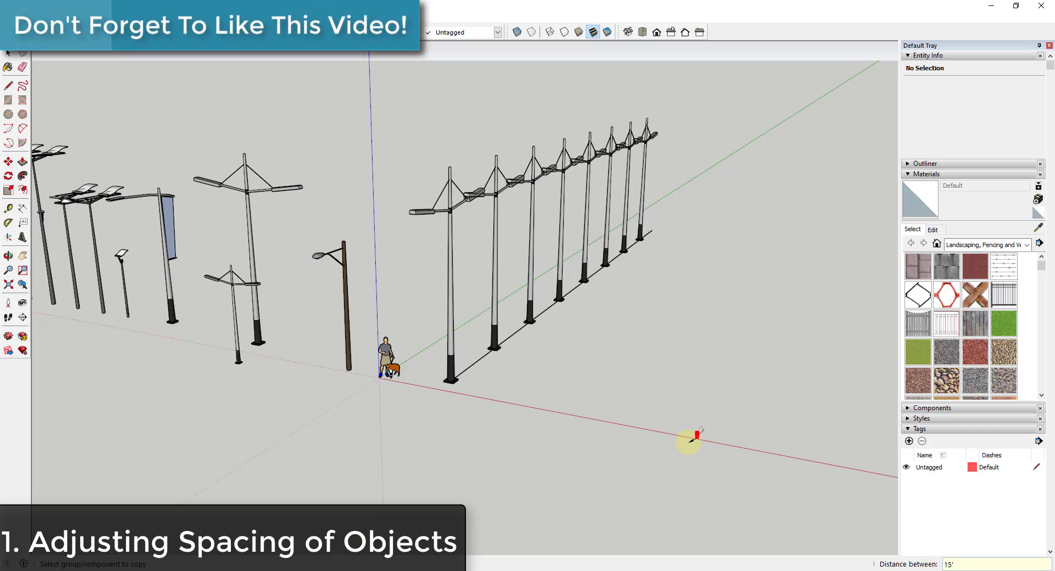
pyautogui.write('30')
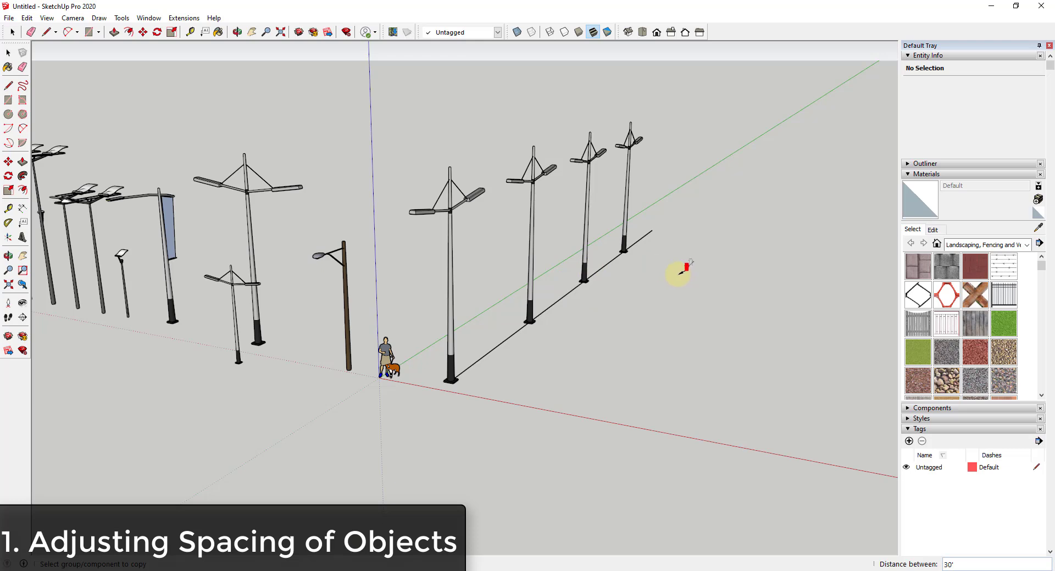
pyautogui.moveTo(636, 253)
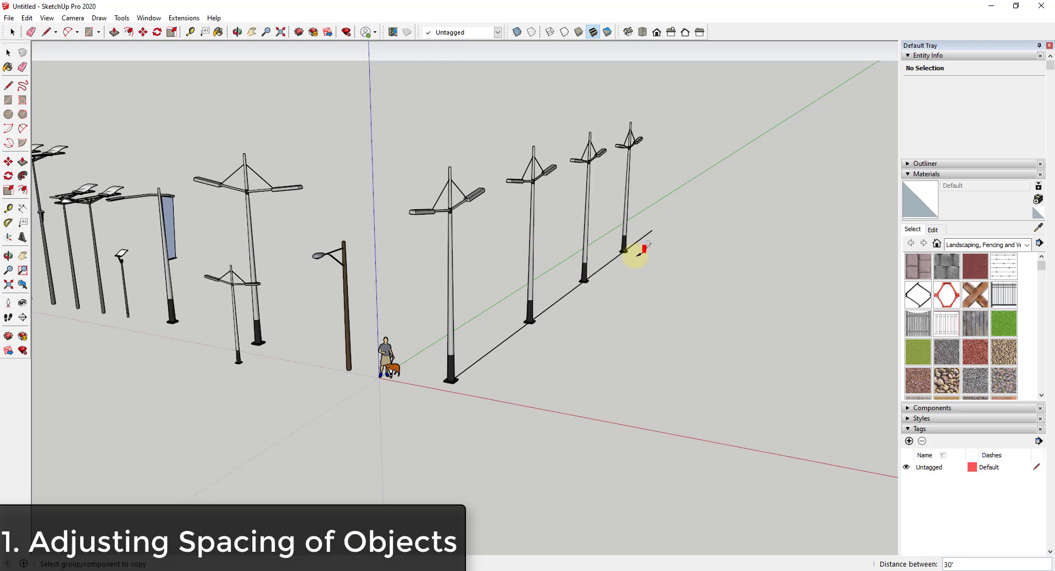
pyautogui.moveTo(619, 336)
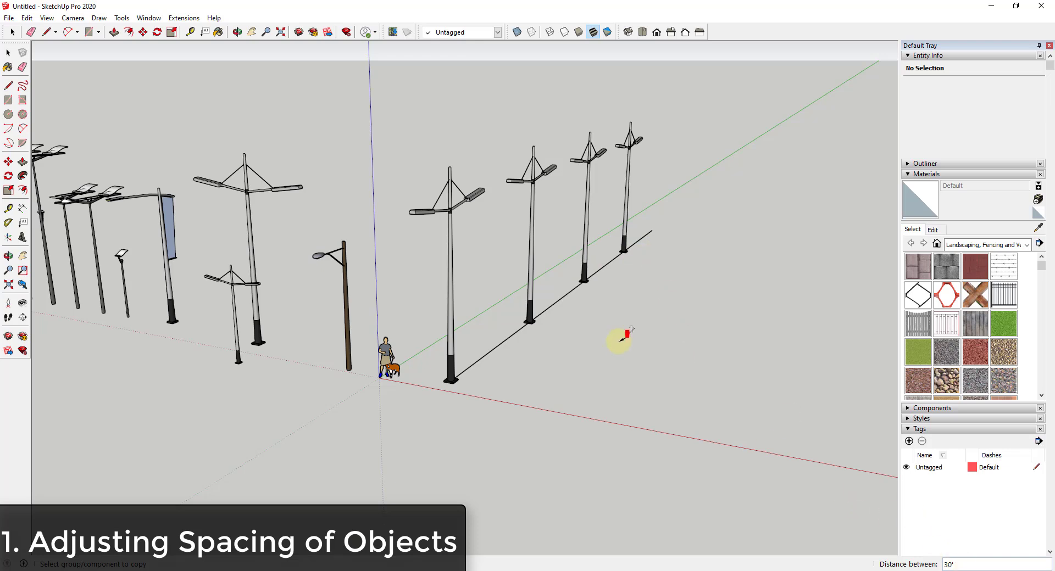
pyautogui.moveTo(704, 369)
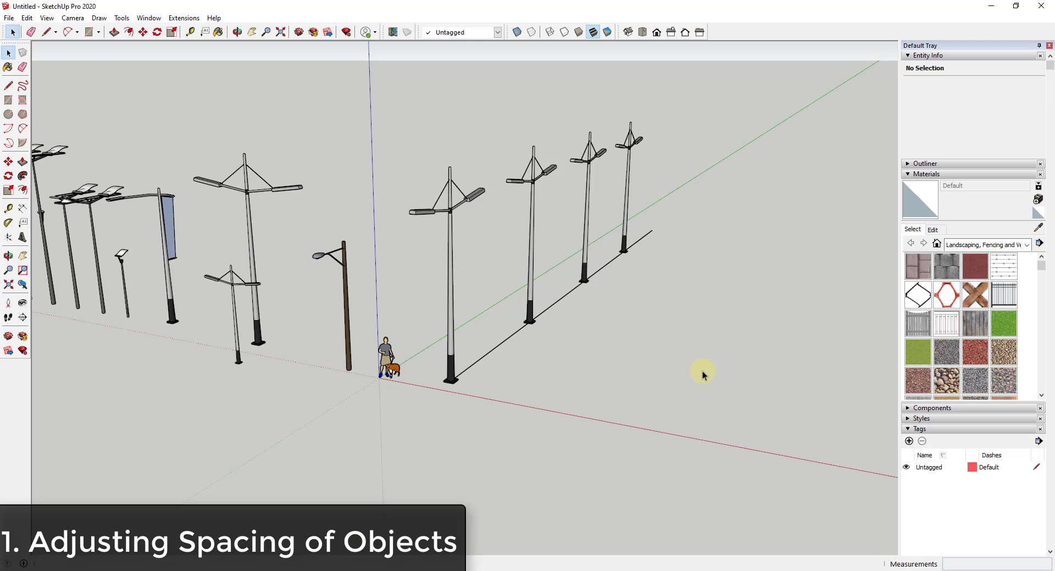
pyautogui.moveTo(451, 303)
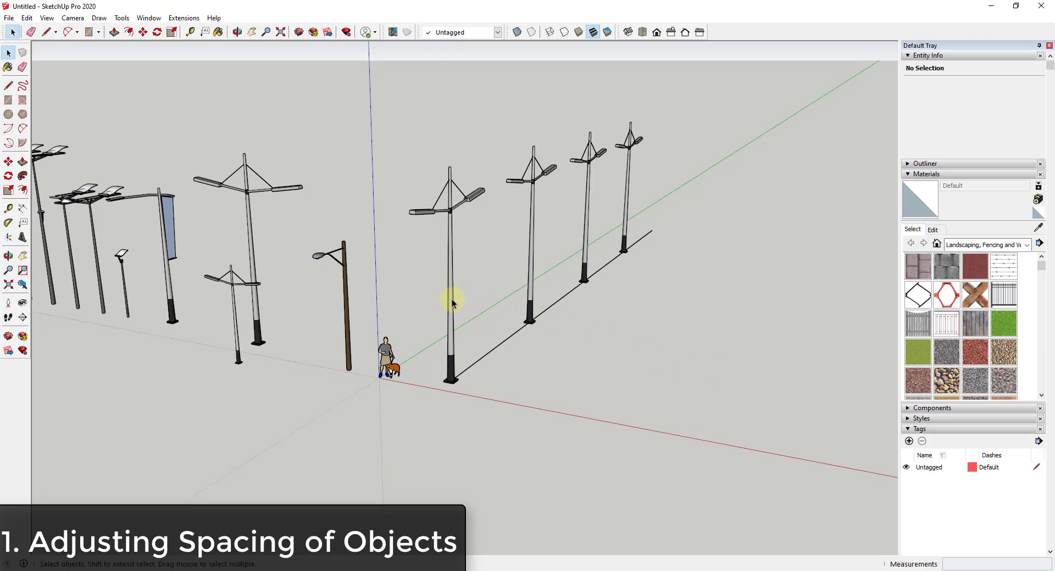
pyautogui.moveTo(474, 331)
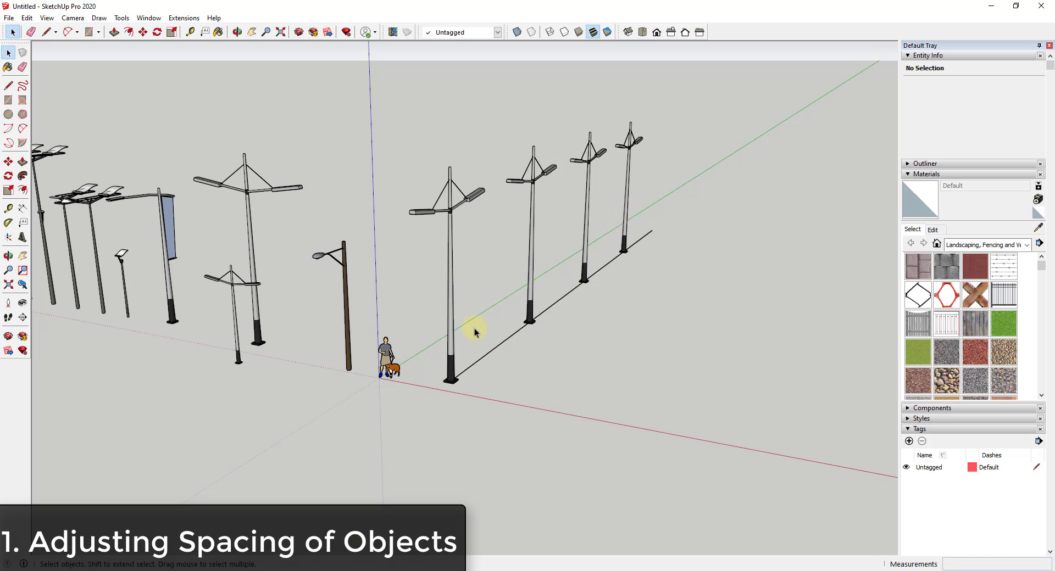
pyautogui.moveTo(476, 355)
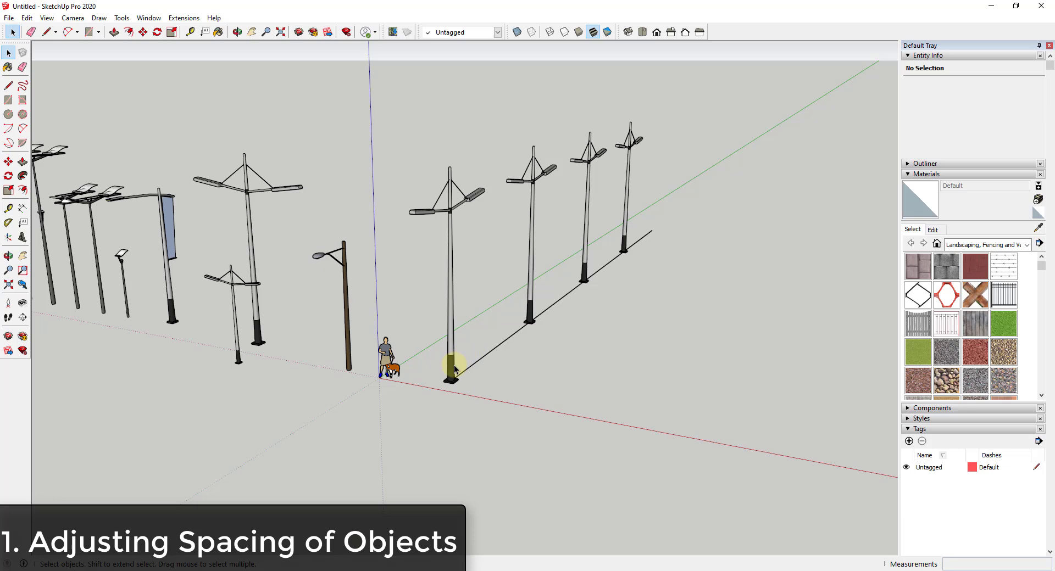
pyautogui.moveTo(498, 174)
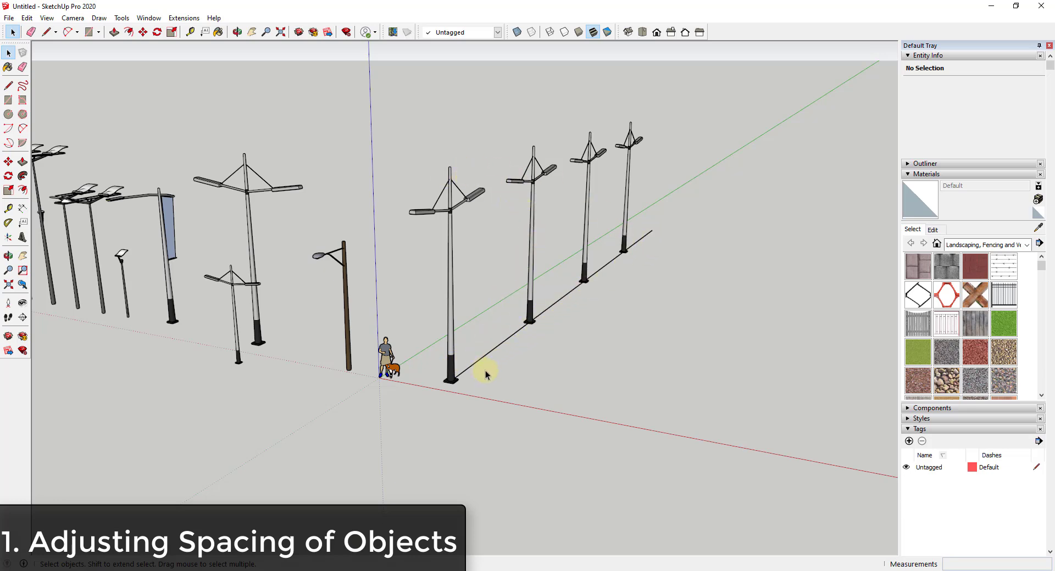
pyautogui.moveTo(714, 339)
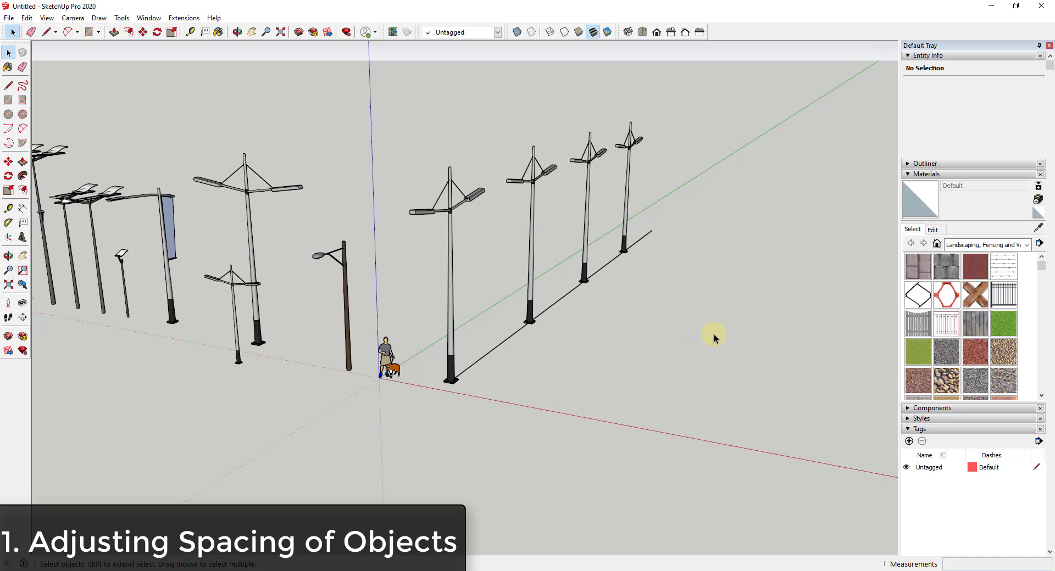
pyautogui.moveTo(655, 334)
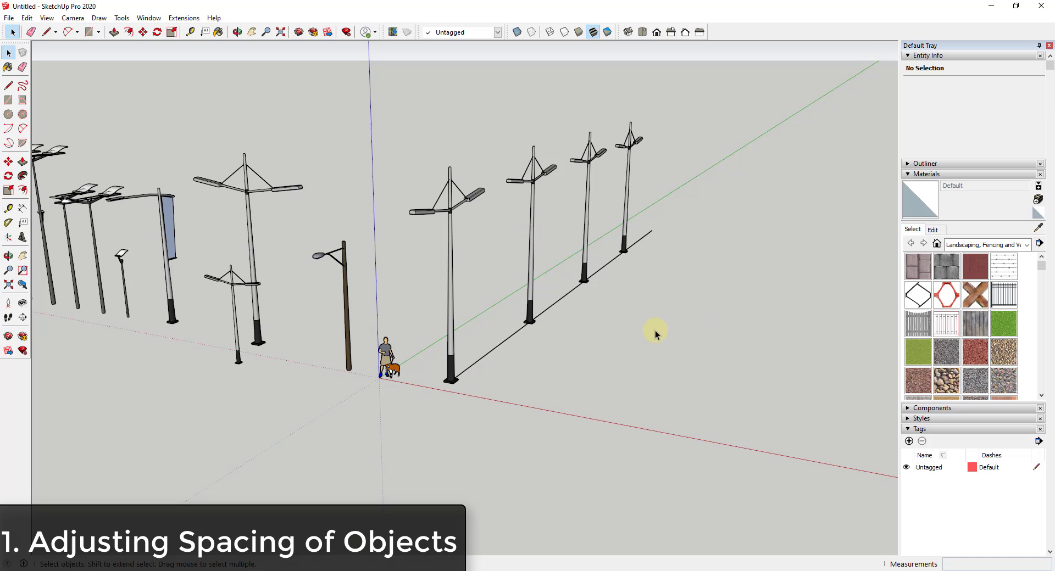
# Step: Select the first pole and enter its component for editing so all instances update
pyautogui.click(453, 350)
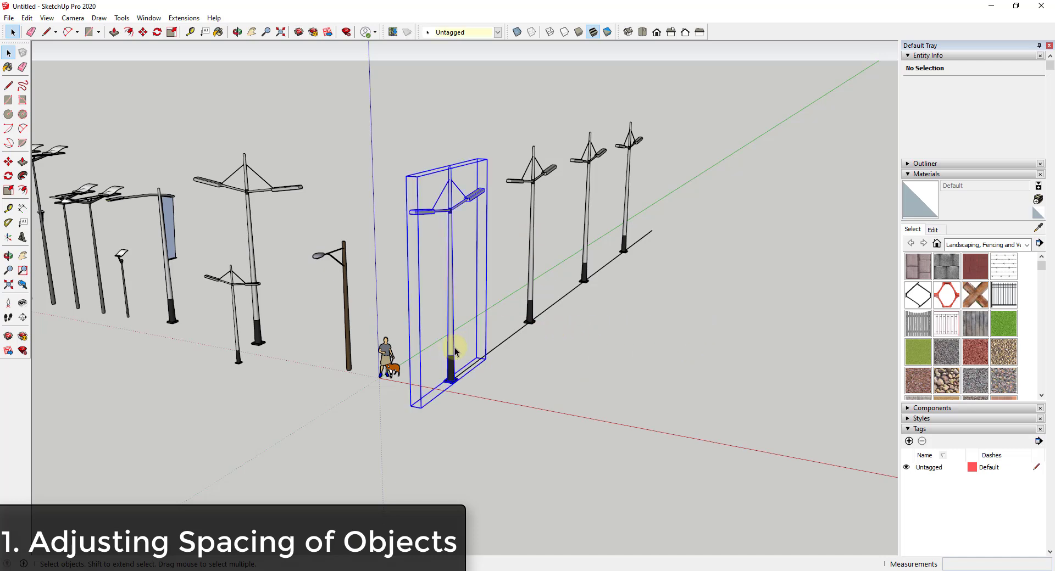
pyautogui.click(450, 354)
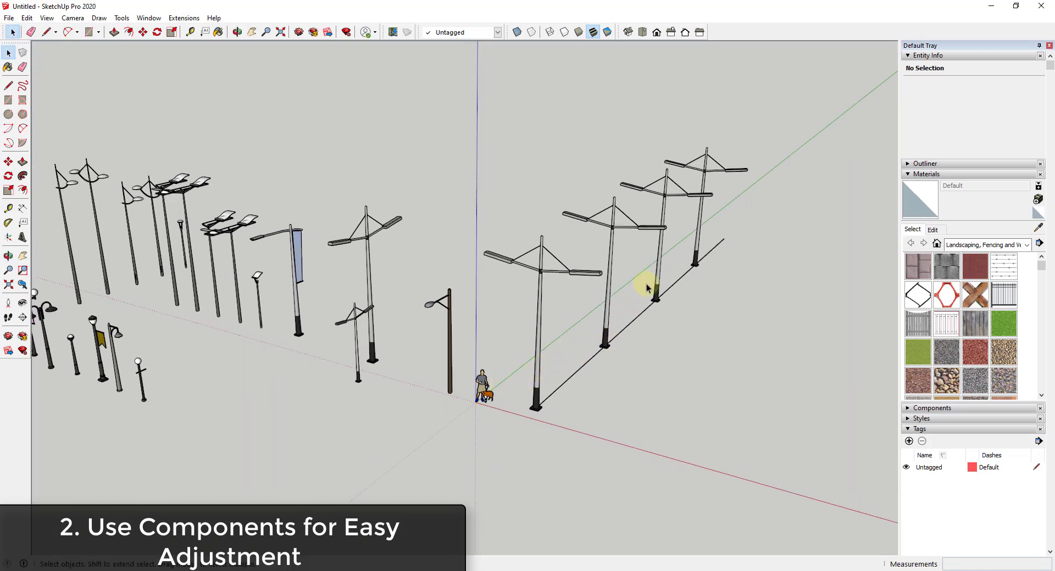
pyautogui.moveTo(539, 325)
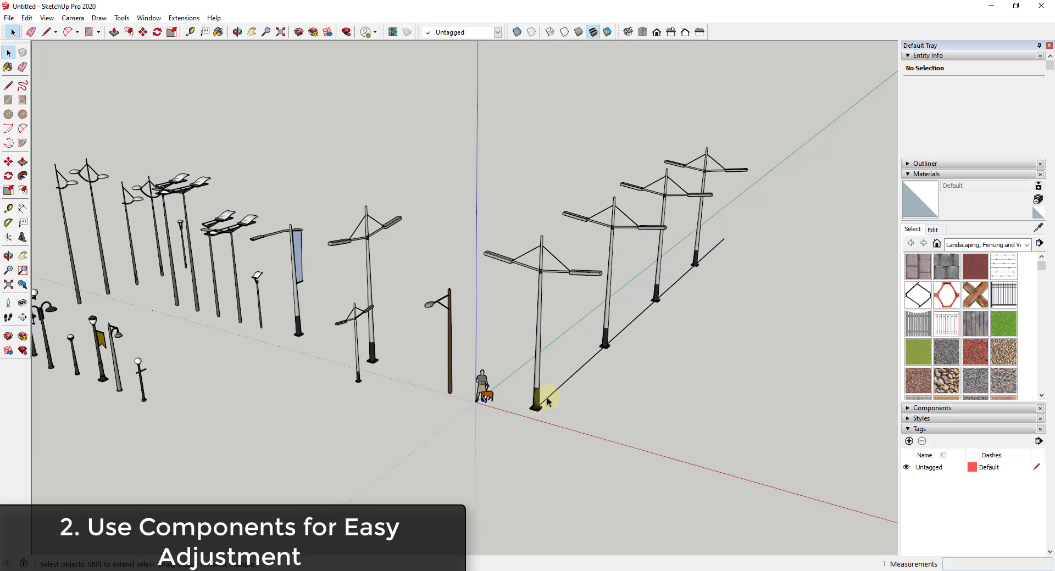
pyautogui.moveTo(686, 273)
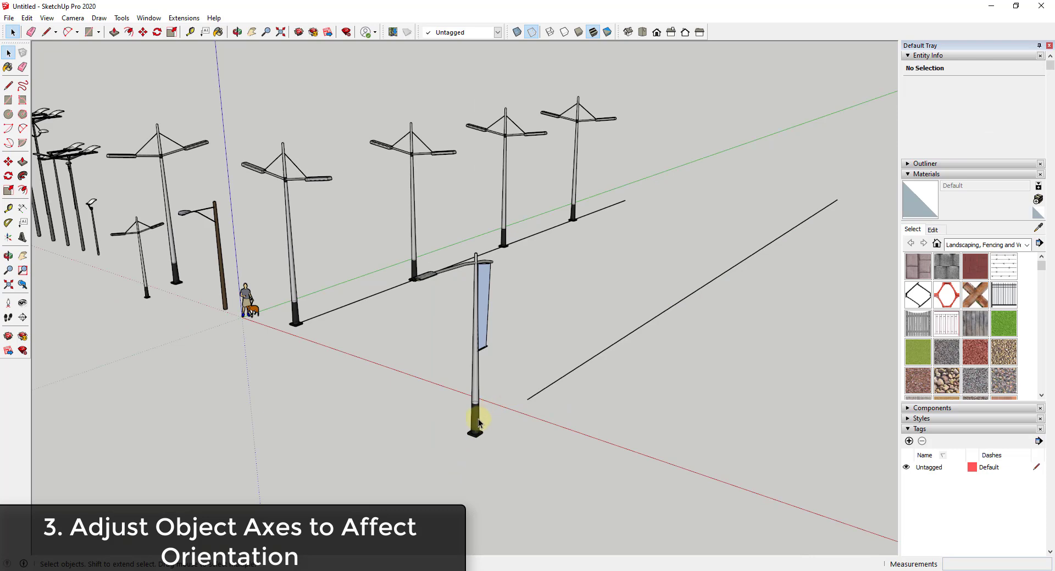
pyautogui.moveTo(542, 397)
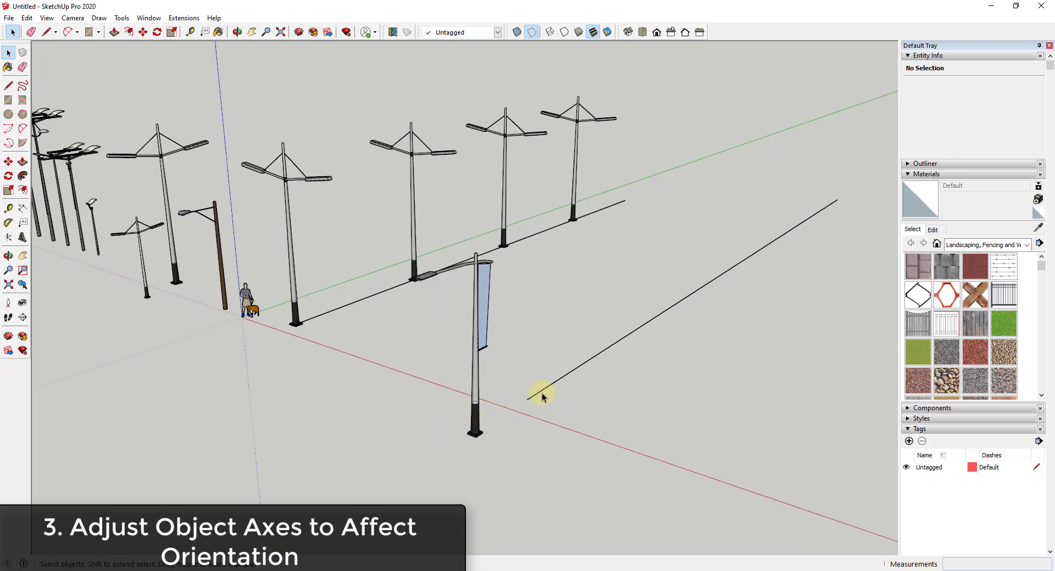
pyautogui.moveTo(549, 390)
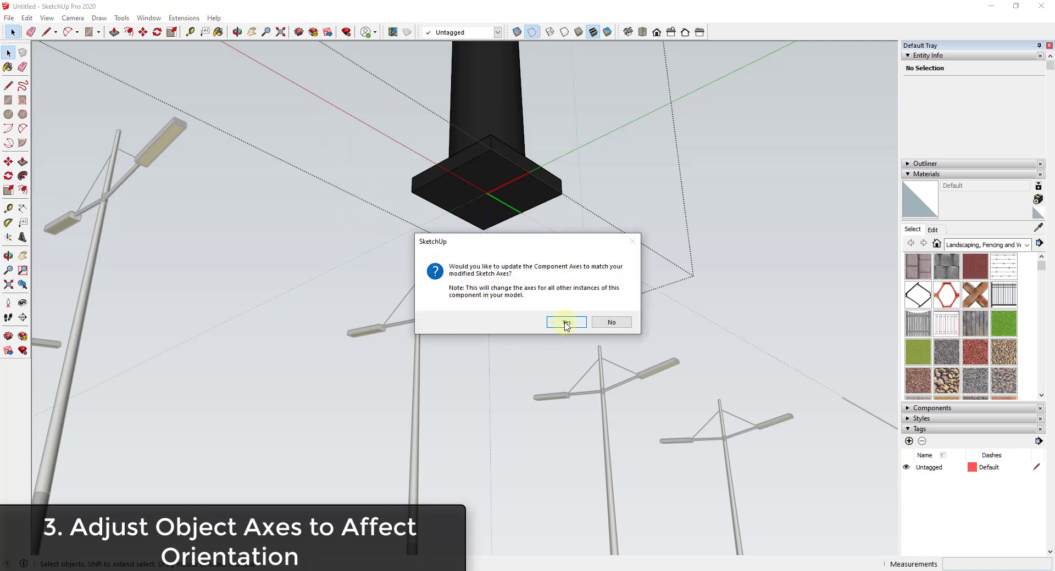
# Step: Confirm Yes to apply the repositioned axes to every banner pole instance
pyautogui.click(565, 322)
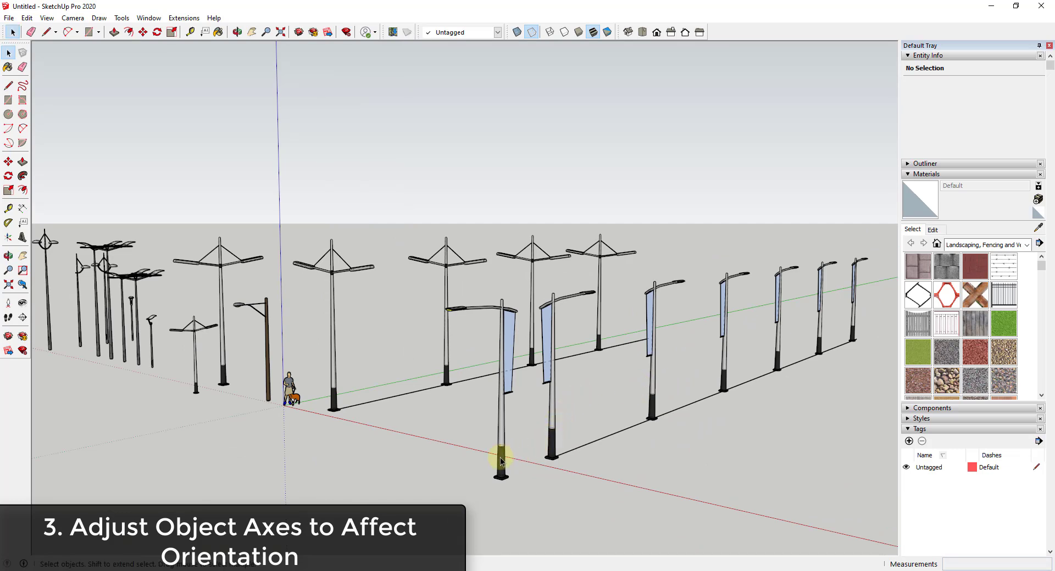
pyautogui.moveTo(596, 441)
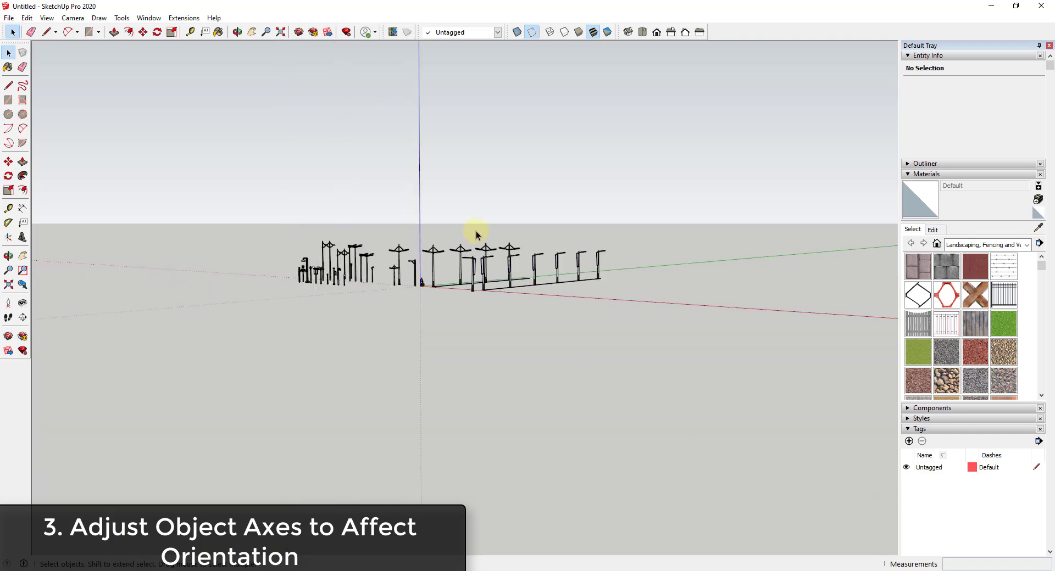
# Step: Draw a two-segment bent edge path with the Line tool and move a Lamp_Post_Double_Arch beside it
pyautogui.moveTo(476, 234); pyautogui.dragTo(668, 344)
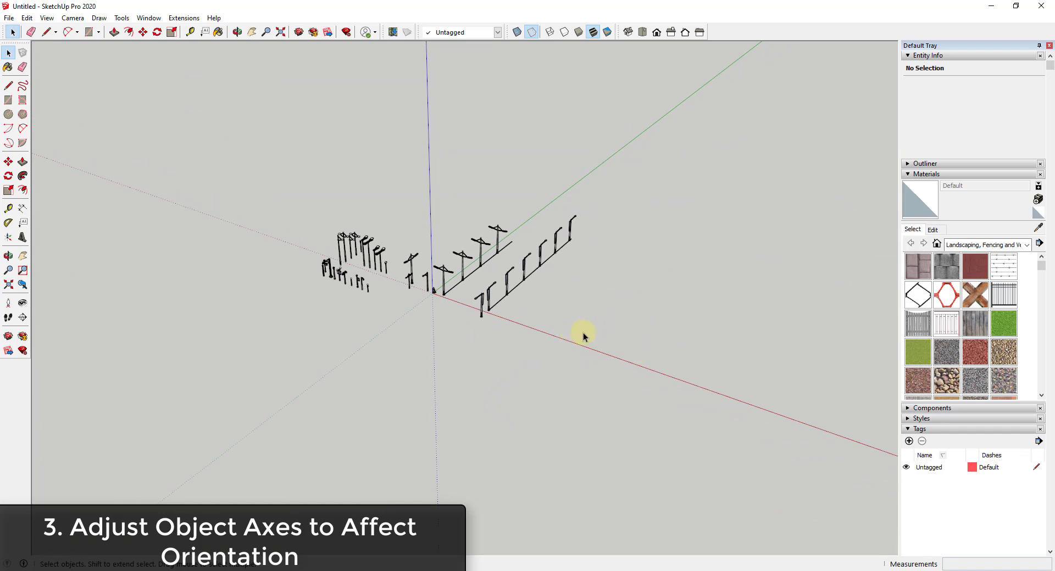
pyautogui.click(9, 85)
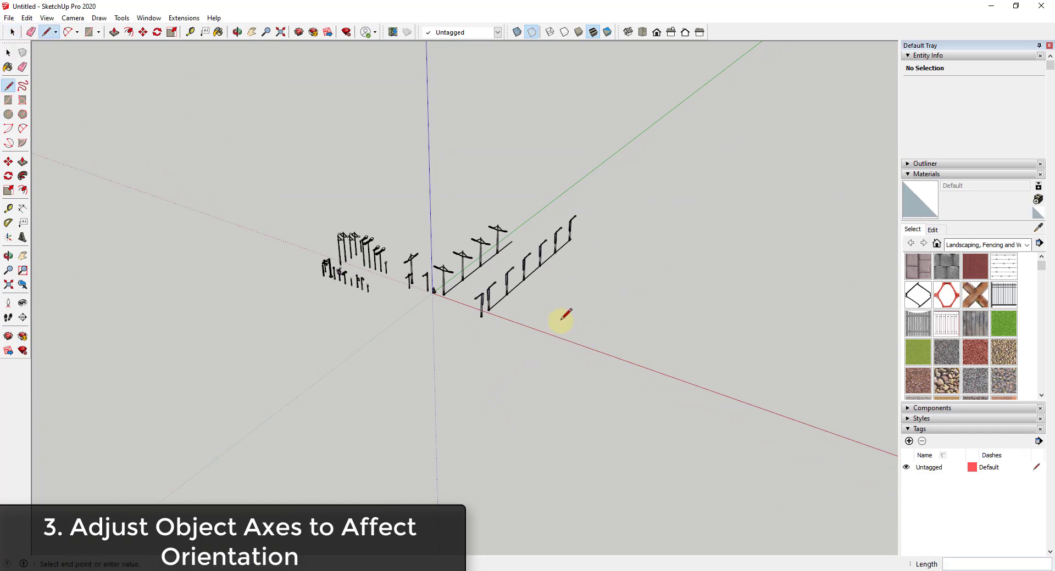
pyautogui.click(560, 321)
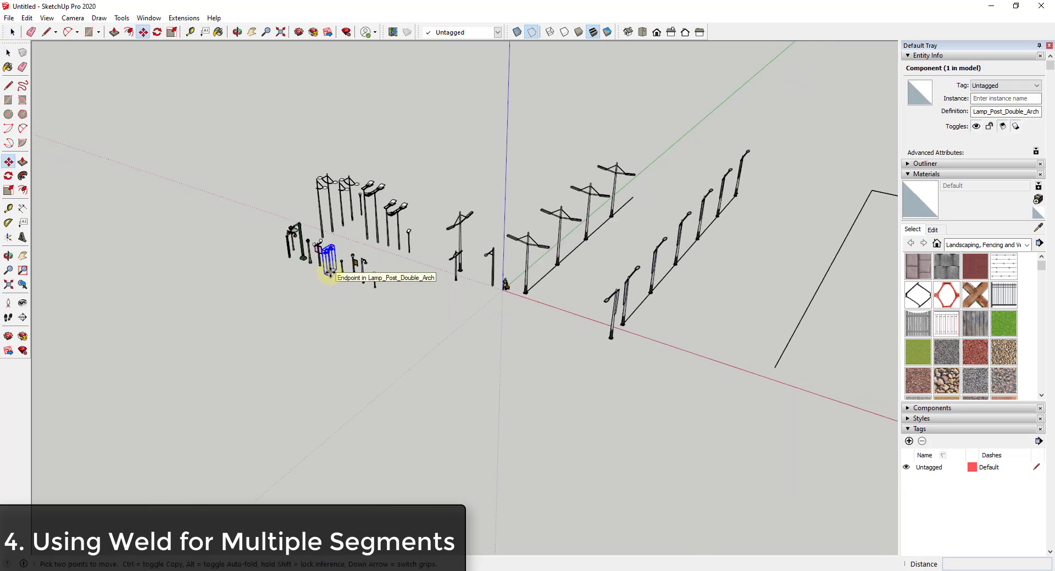
pyautogui.moveTo(326, 263); pyautogui.dragTo(740, 411)
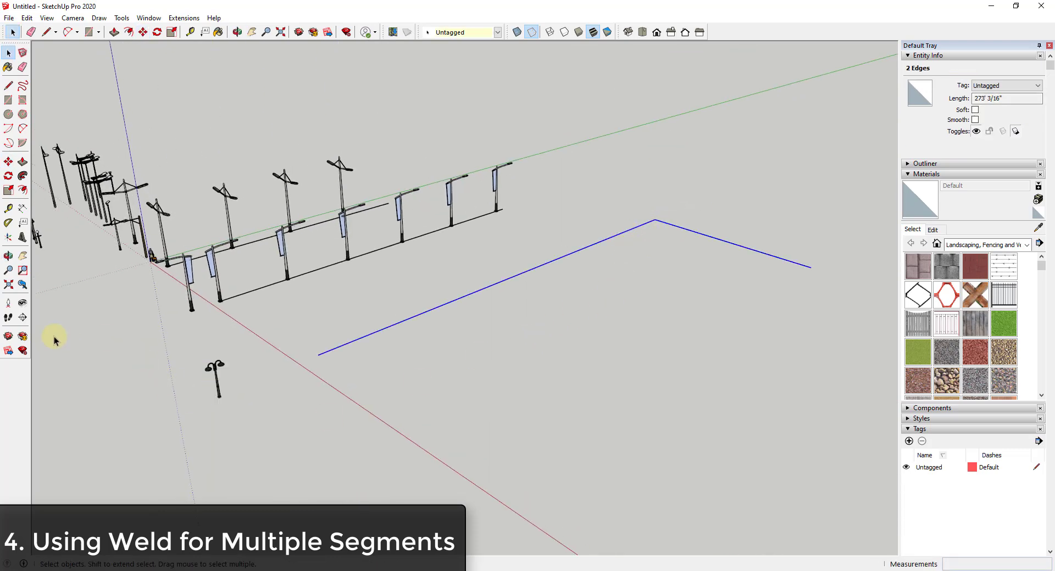
pyautogui.click(184, 17)
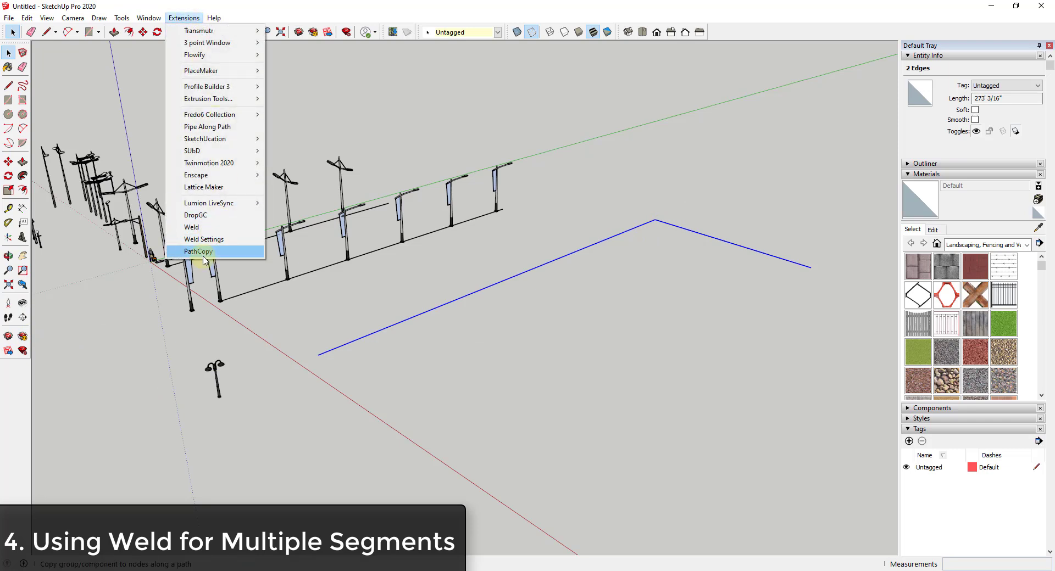
pyautogui.click(199, 251)
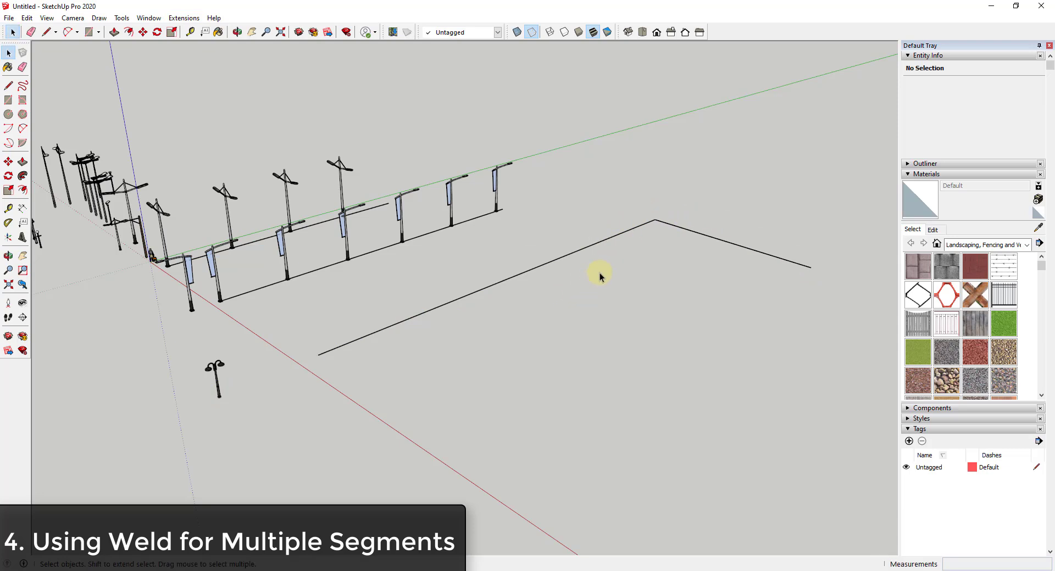
pyautogui.moveTo(699, 218)
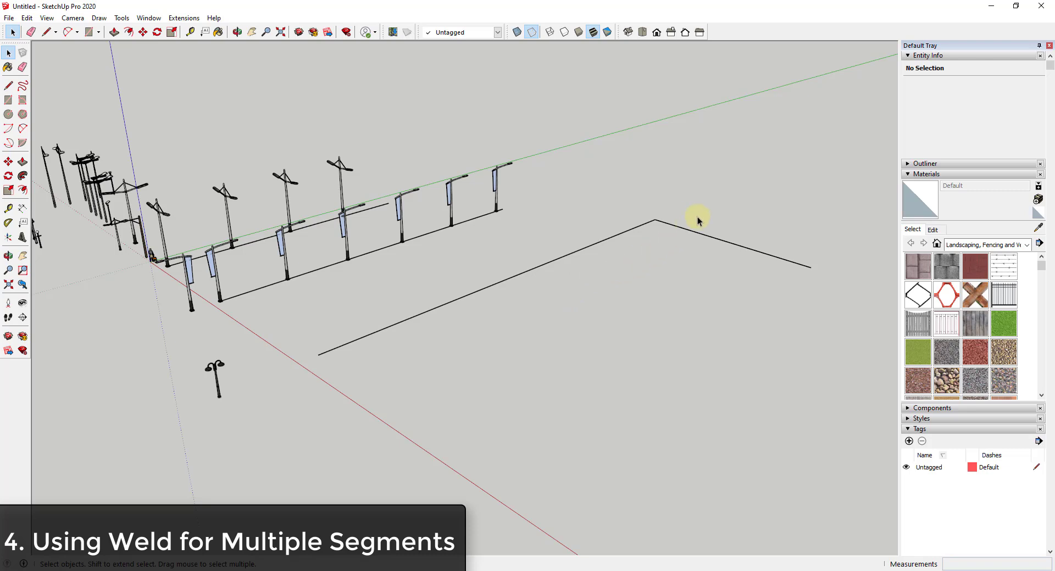
pyautogui.moveTo(657, 236)
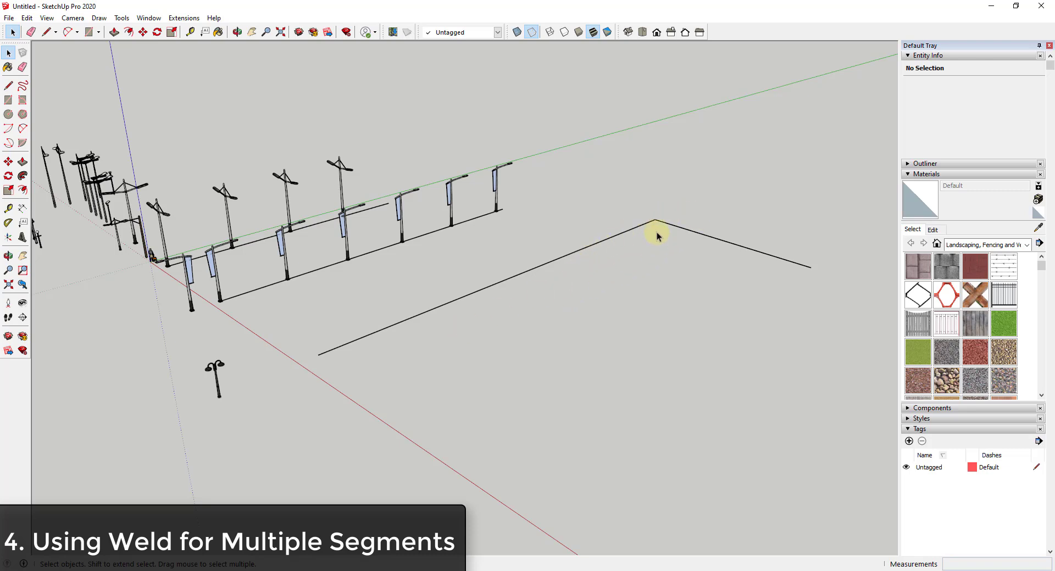
pyautogui.moveTo(696, 240)
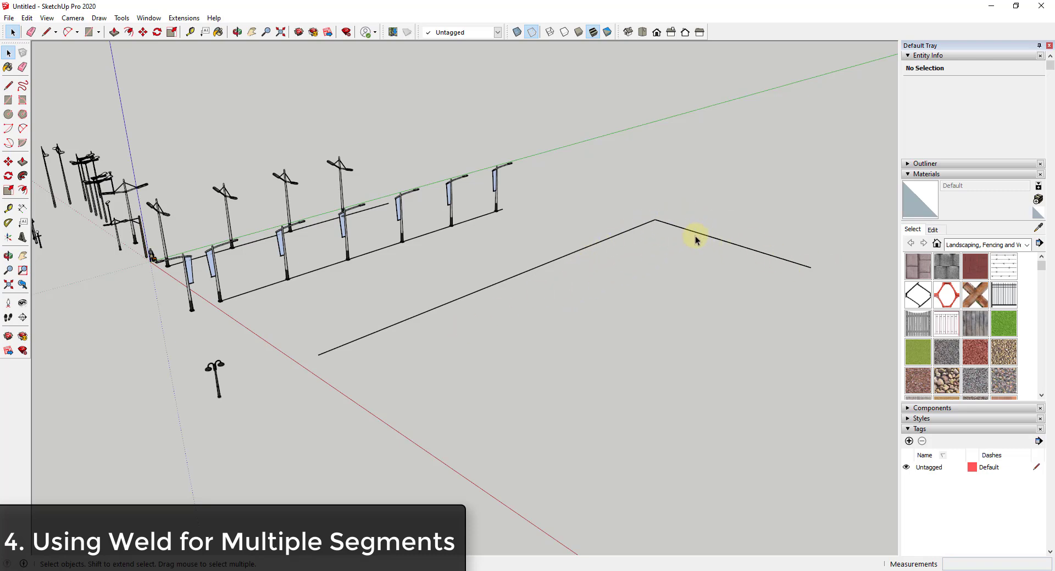
pyautogui.click(696, 240)
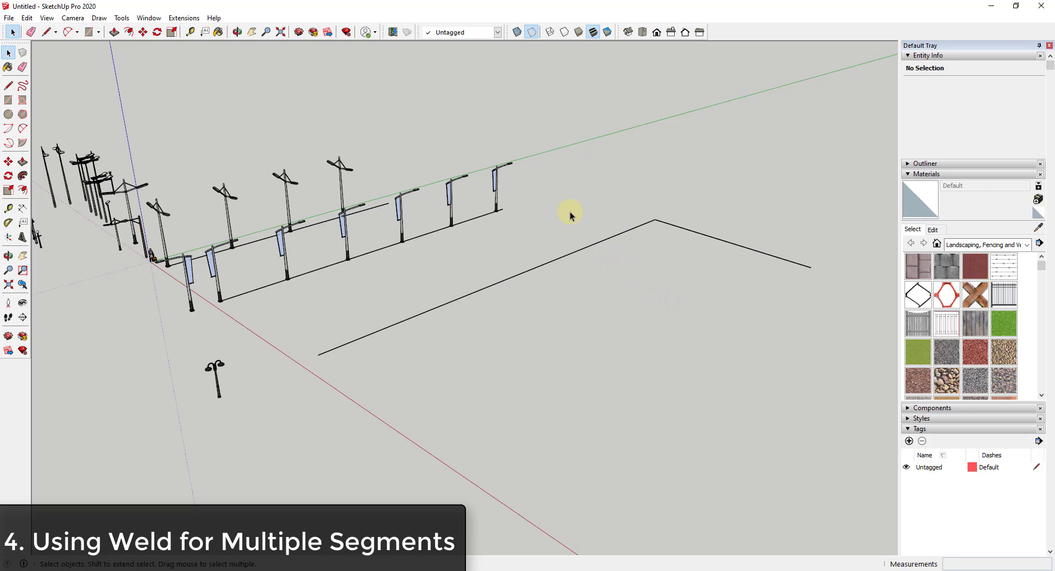
pyautogui.click(148, 17)
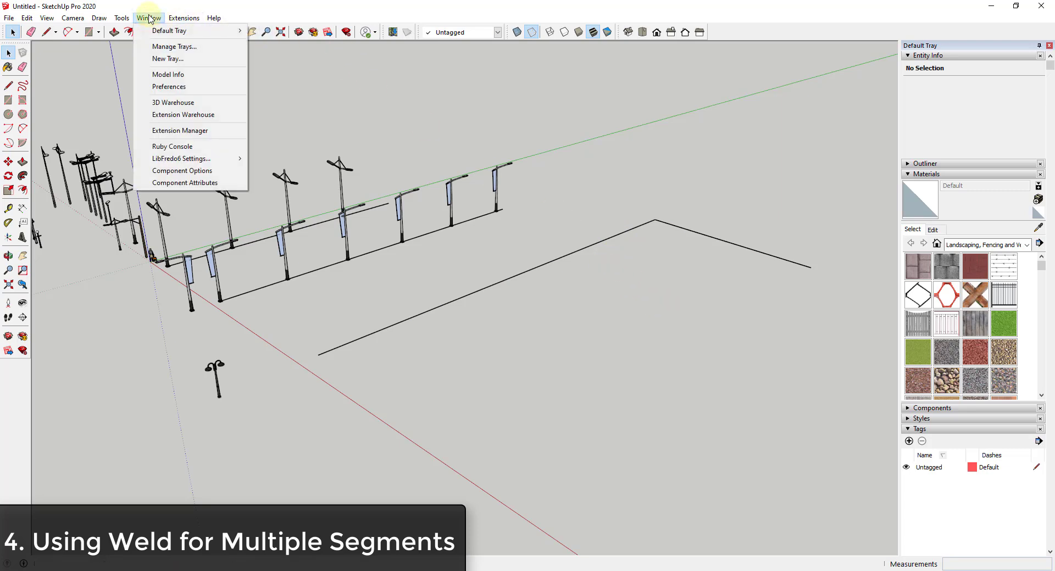
pyautogui.click(182, 115)
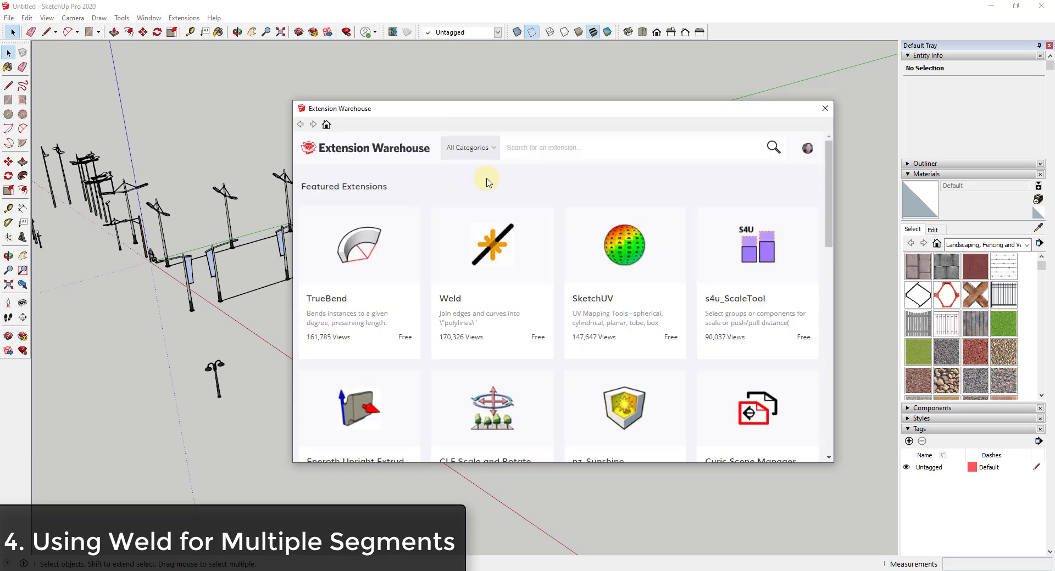
pyautogui.moveTo(498, 267)
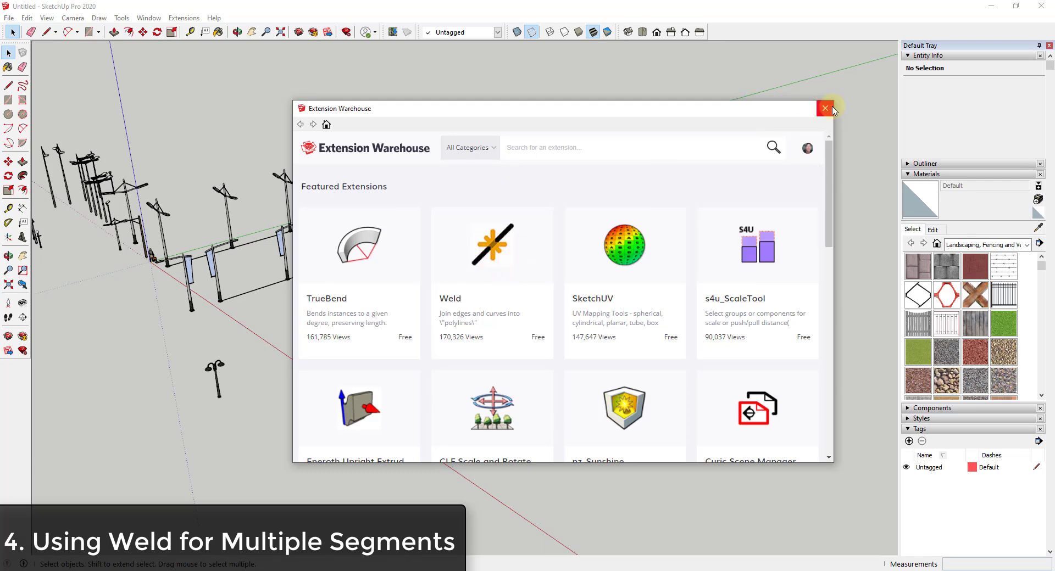
pyautogui.click(825, 109)
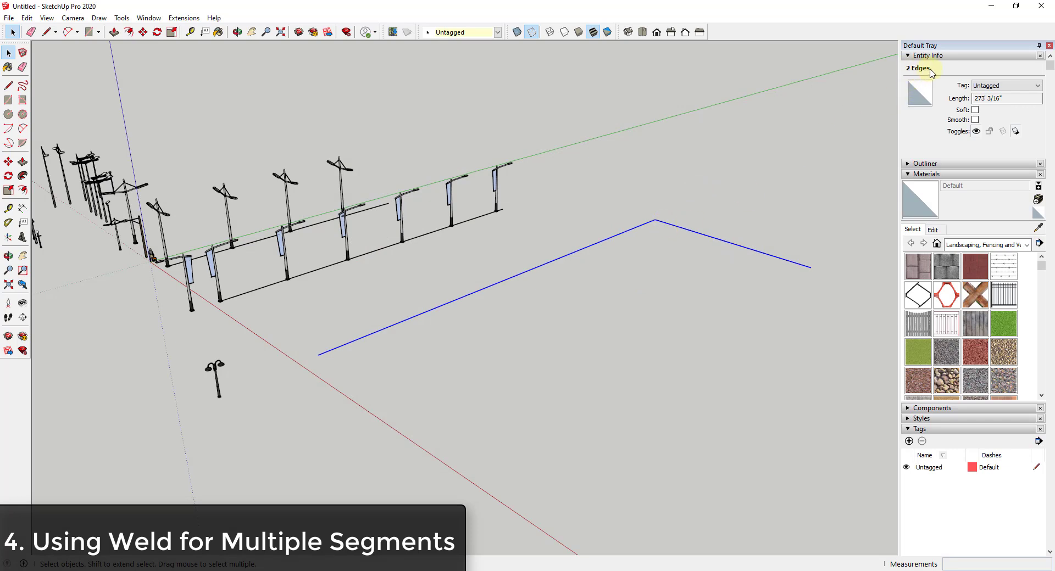
pyautogui.click(183, 18)
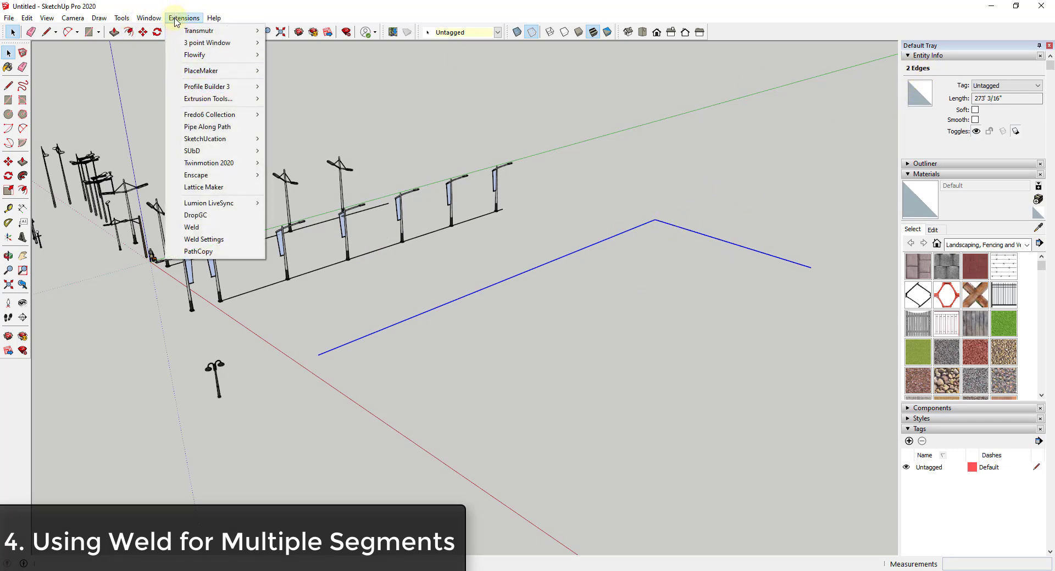
# Step: Weld the two edges and confirm Entity Info shows one two-segment curve
pyautogui.click(191, 226)
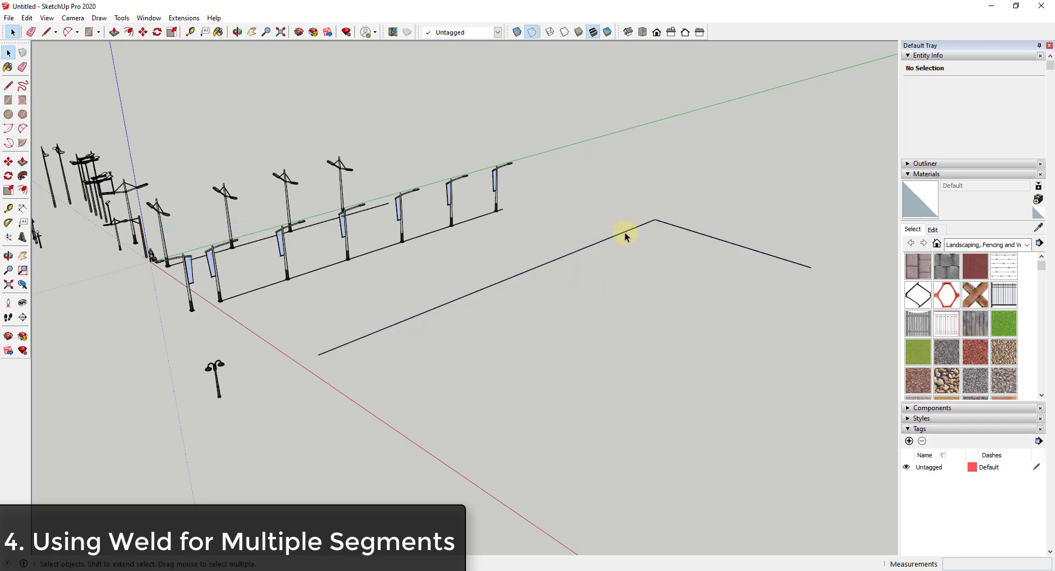
pyautogui.click(656, 222)
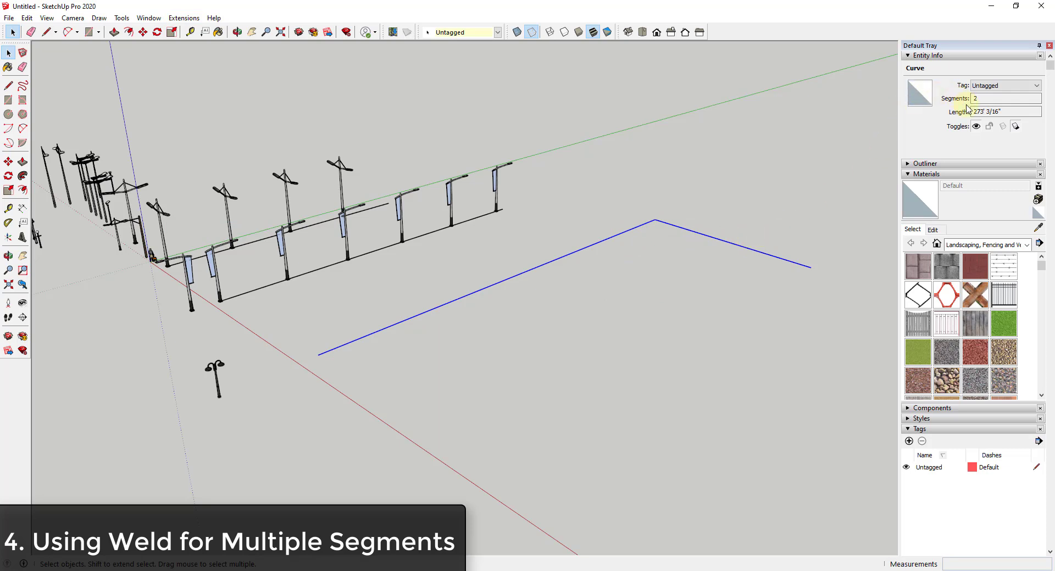
pyautogui.click(1002, 98)
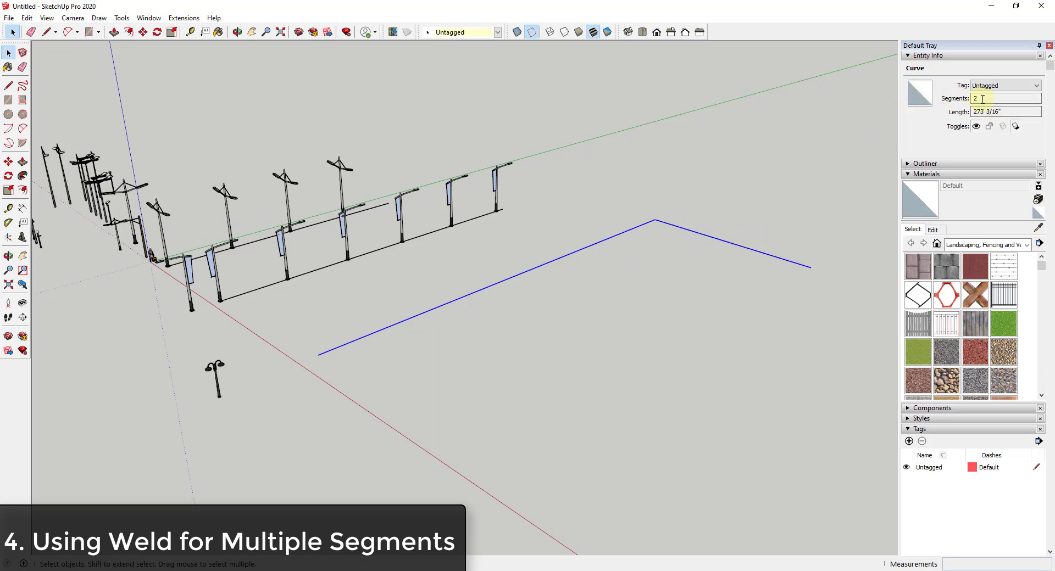
pyautogui.moveTo(501, 289)
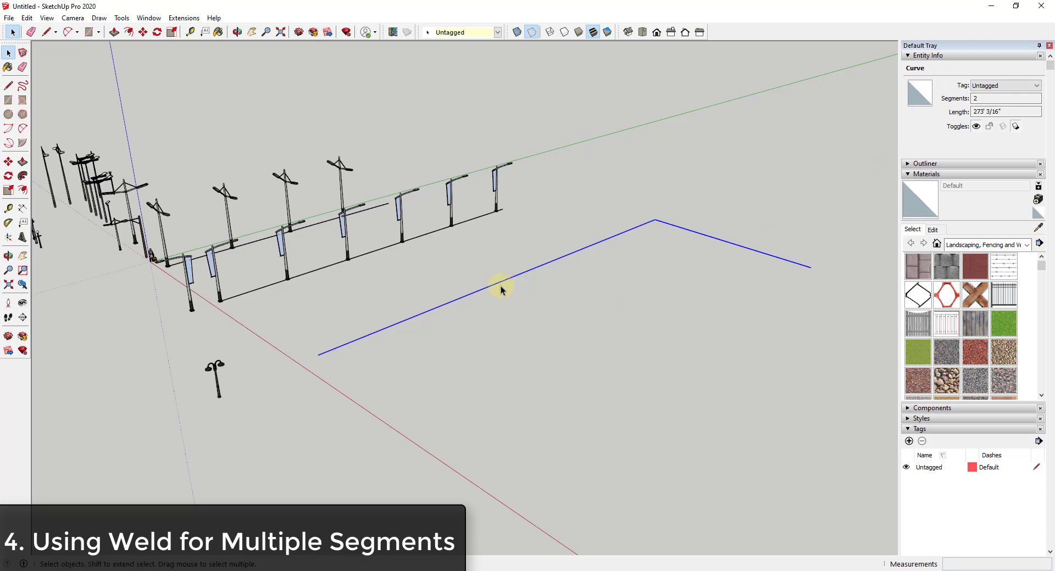
# Step: Run PathCopy to line the joined path with lamp posts 15' apart
pyautogui.click(183, 18)
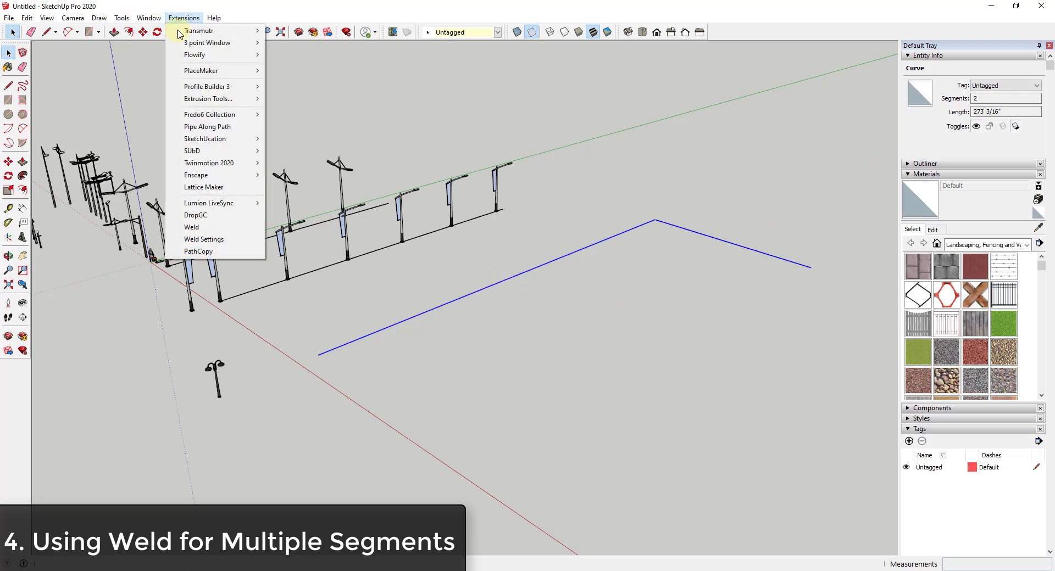
pyautogui.moveTo(199, 251)
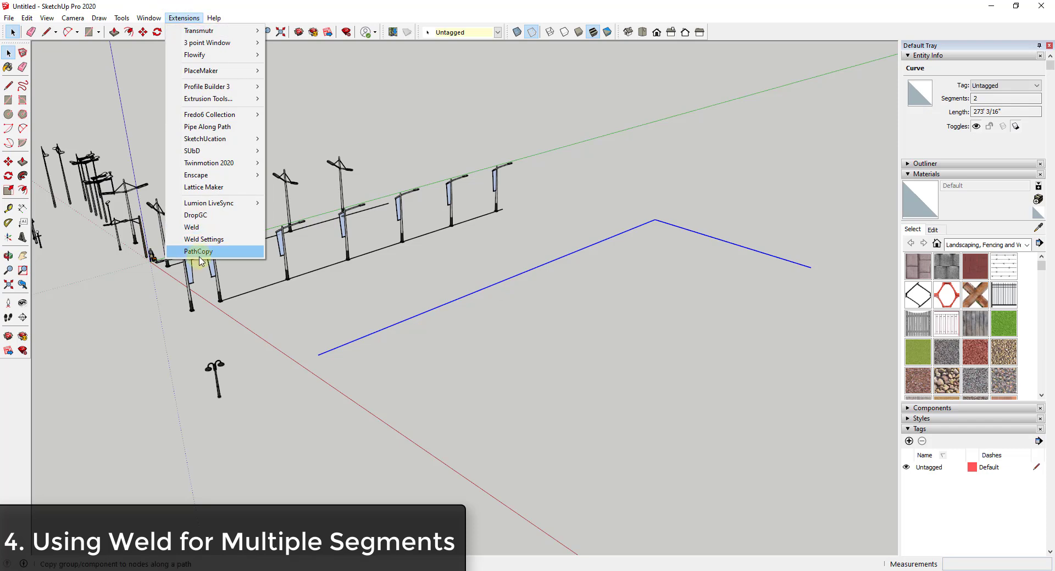
pyautogui.click(197, 251)
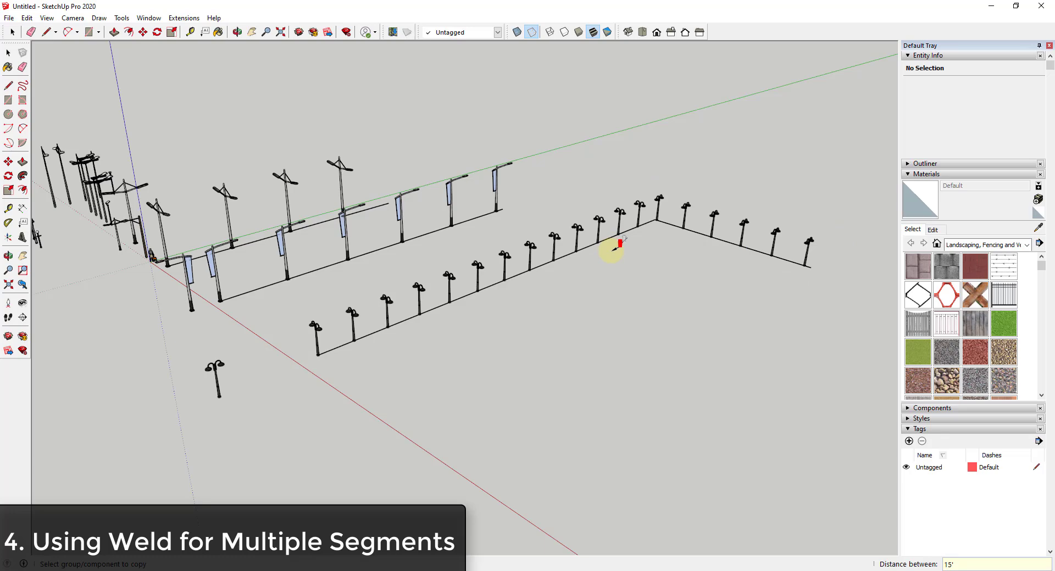
pyautogui.moveTo(483, 241)
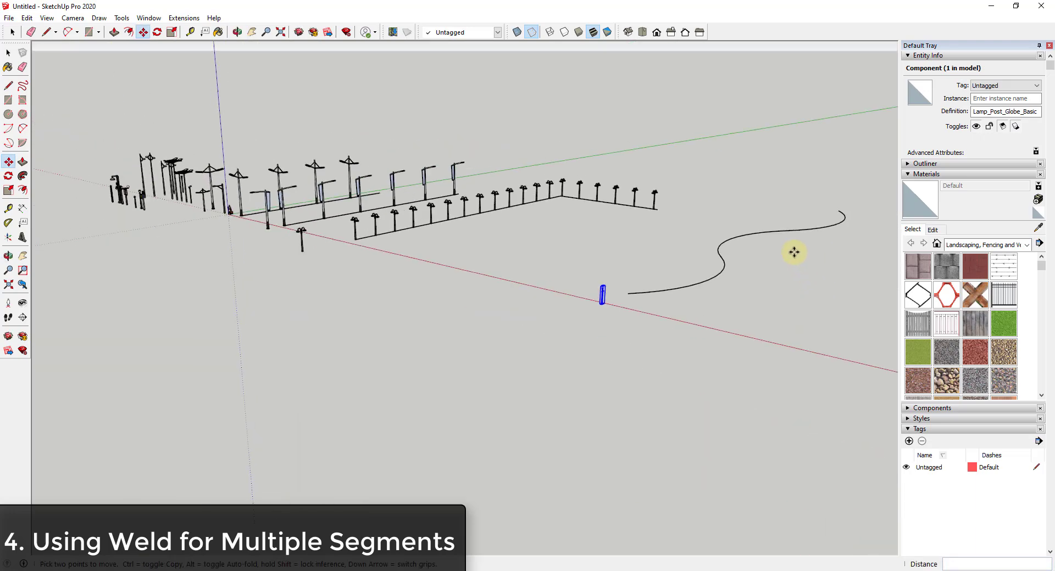
# Step: Place Lamp_Post_Globe_Basic at the S-curve's start, weld the 36-segment curve and PathCopy posts along it
pyautogui.click(183, 18)
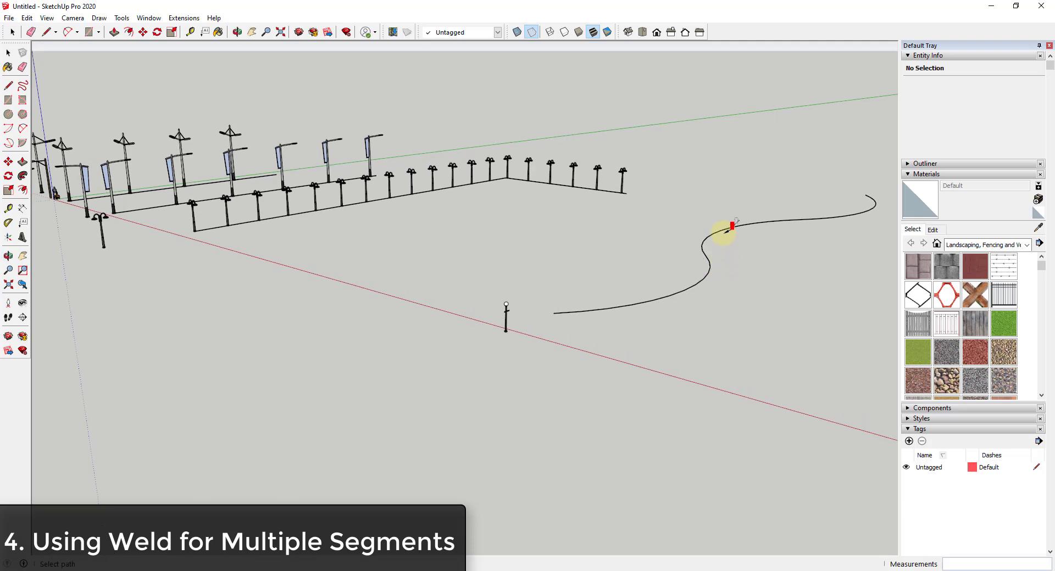
pyautogui.click(730, 226)
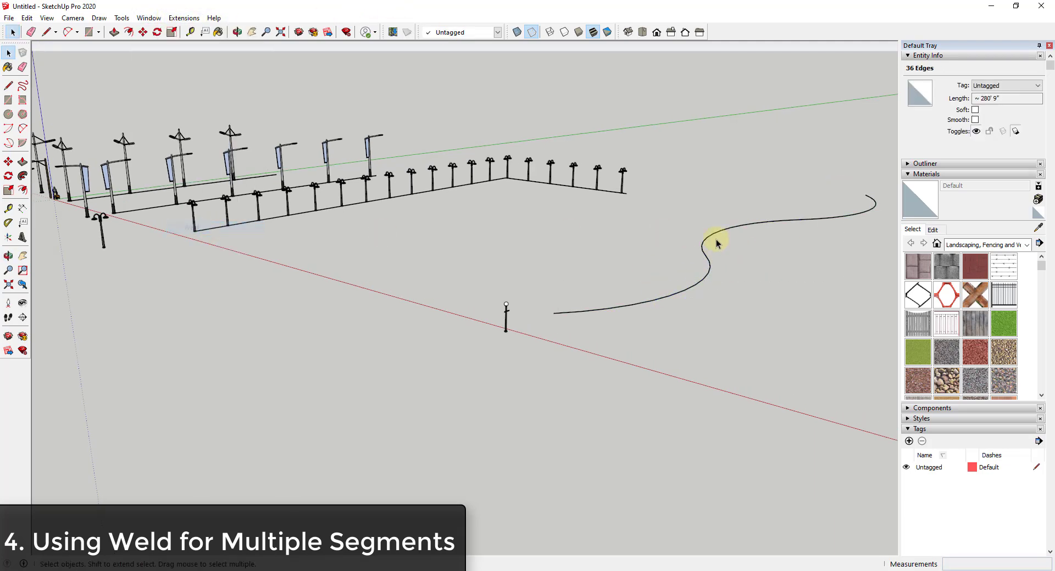
pyautogui.click(706, 252)
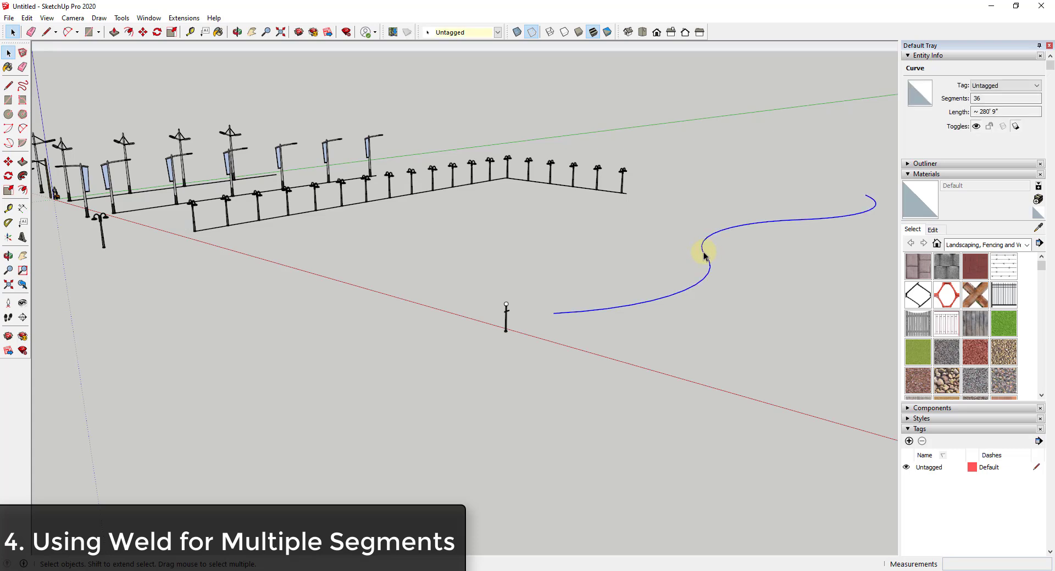
pyautogui.click(183, 17)
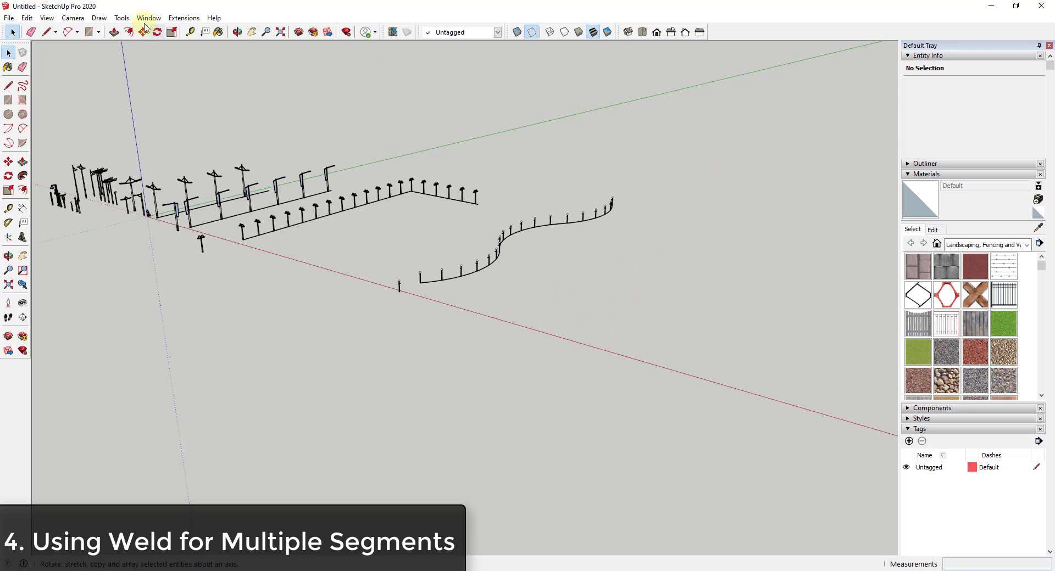
# Step: Search 3D Warehouse for 'curving road' and download the 2 + 1 (HOV) Lane Road with Off-Ramp
pyautogui.click(148, 18)
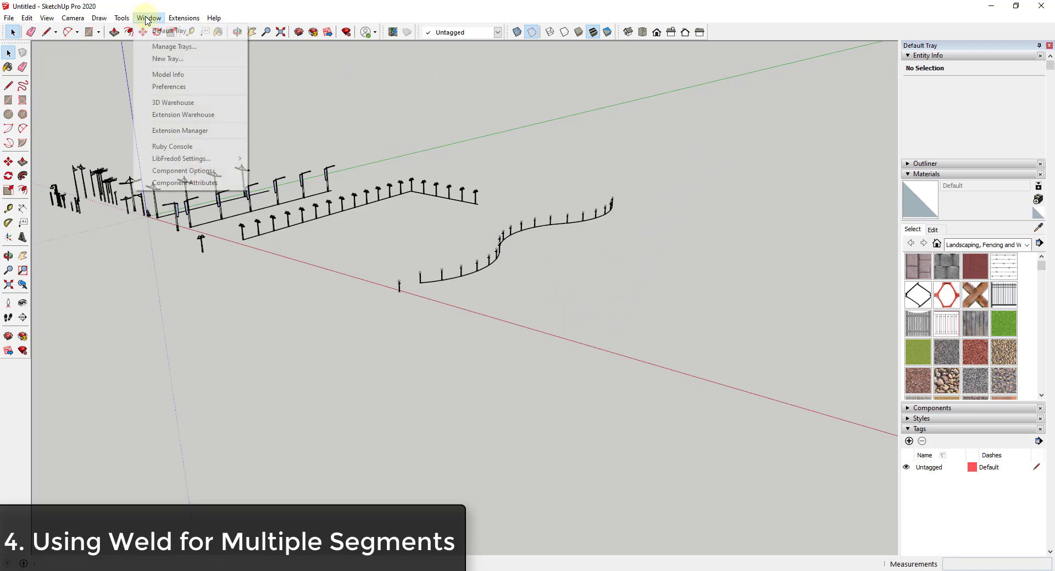
pyautogui.click(172, 103)
pyautogui.write('c')
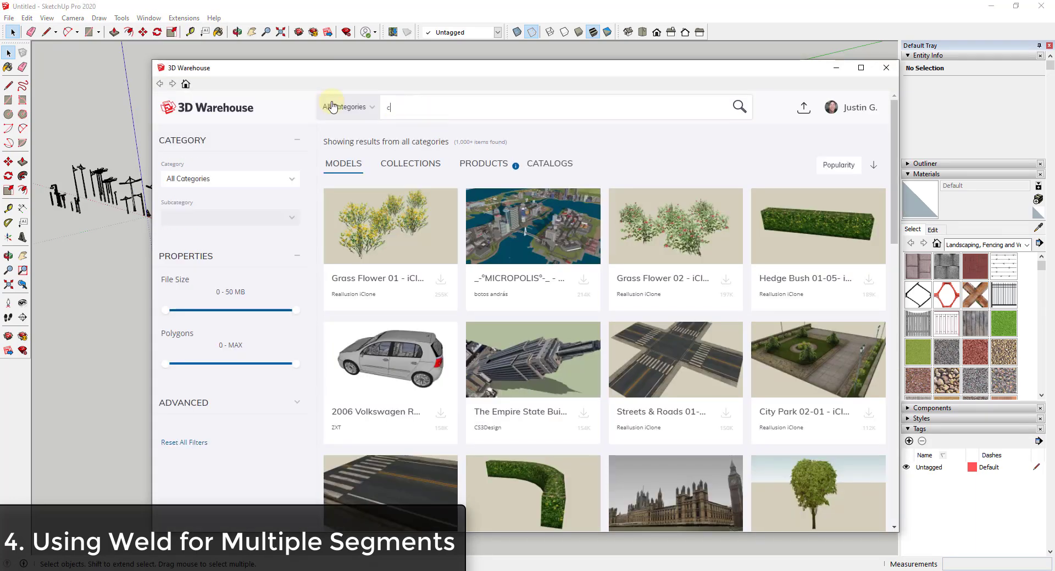
pyautogui.write('urving road')
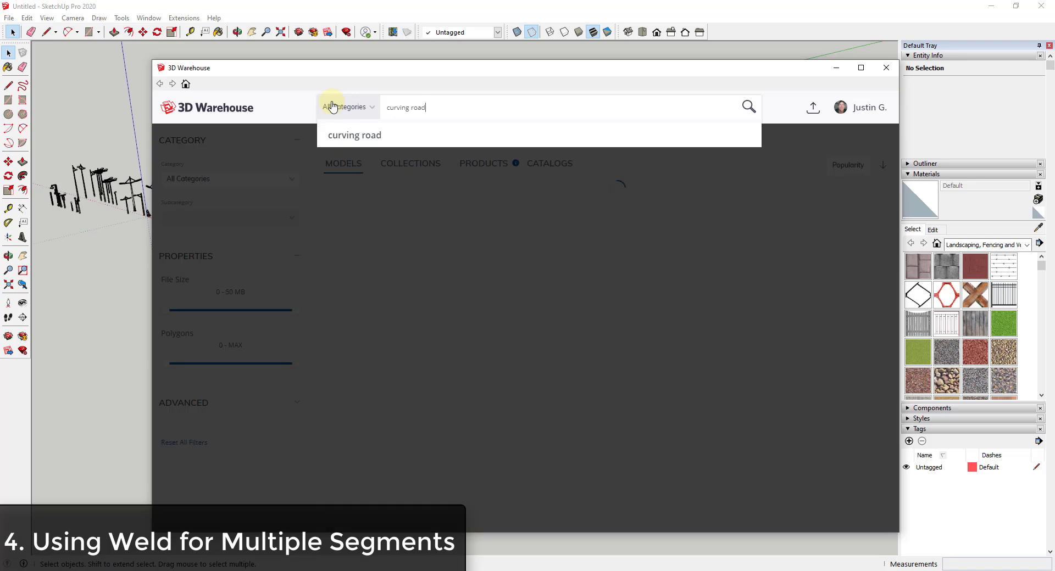
pyautogui.click(747, 107)
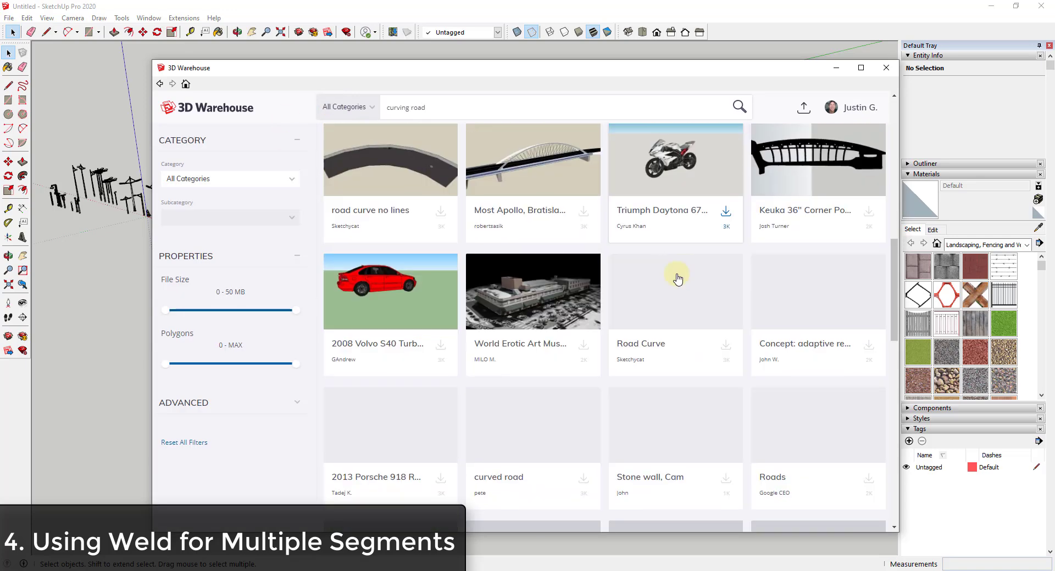
pyautogui.scroll(-3)
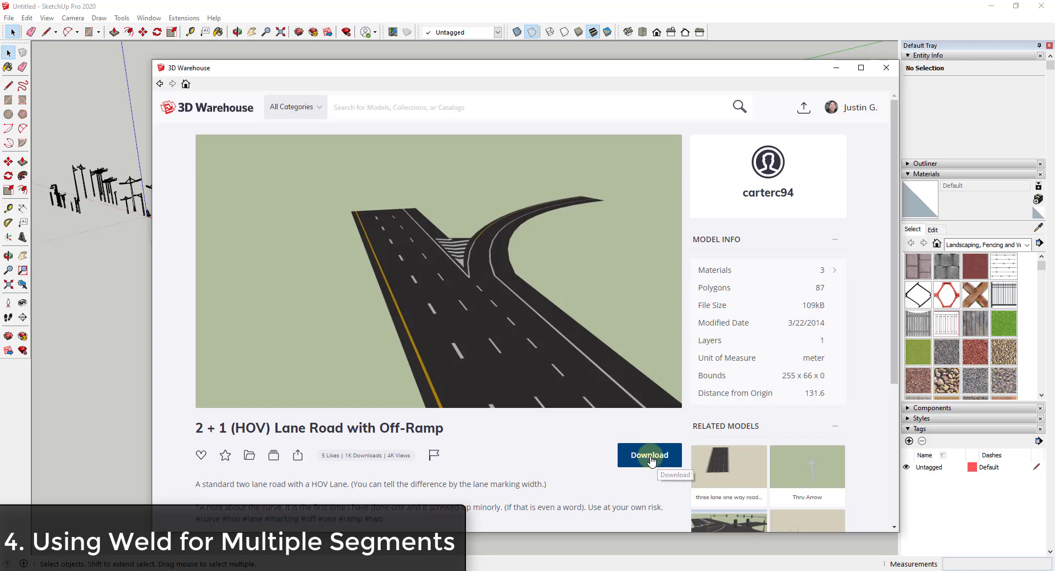
pyautogui.click(648, 455)
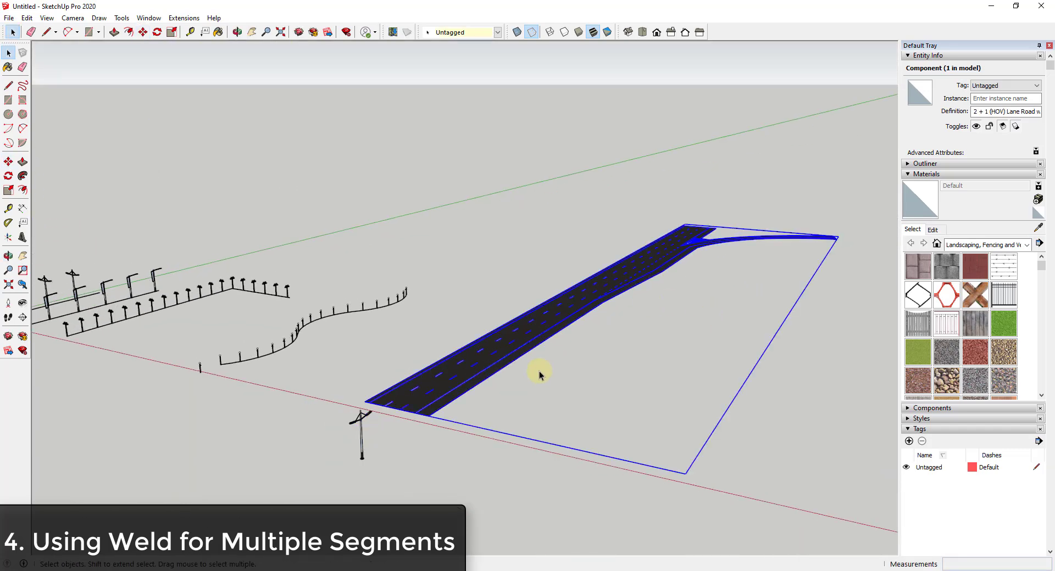
pyautogui.moveTo(721, 256)
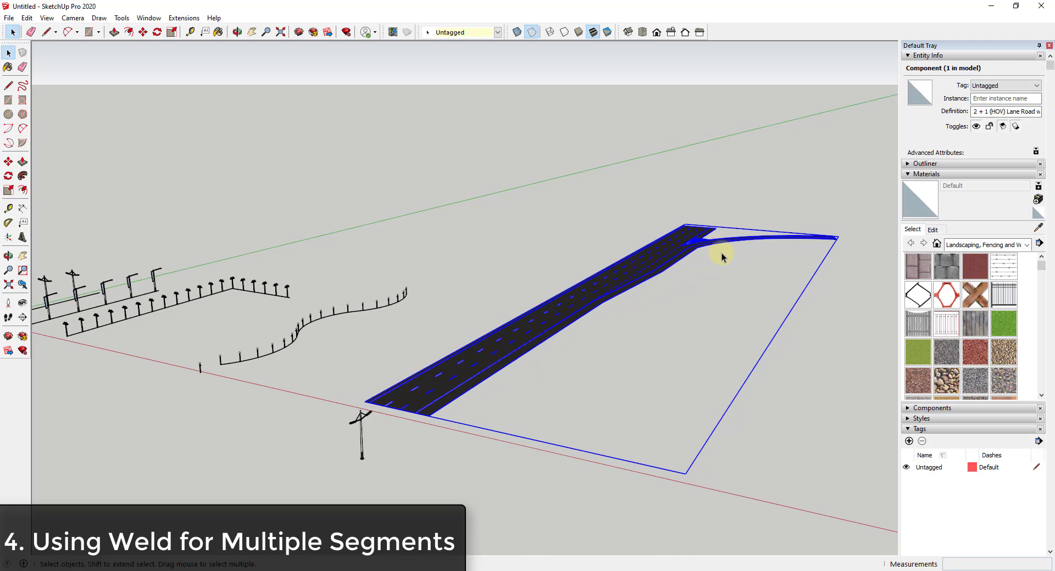
pyautogui.moveTo(731, 301)
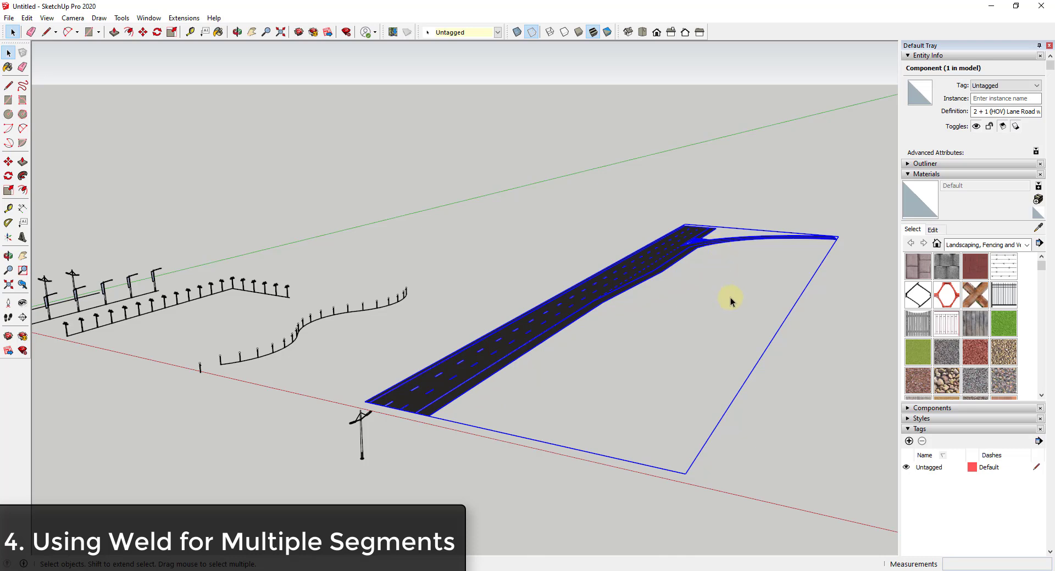
pyautogui.moveTo(591, 294)
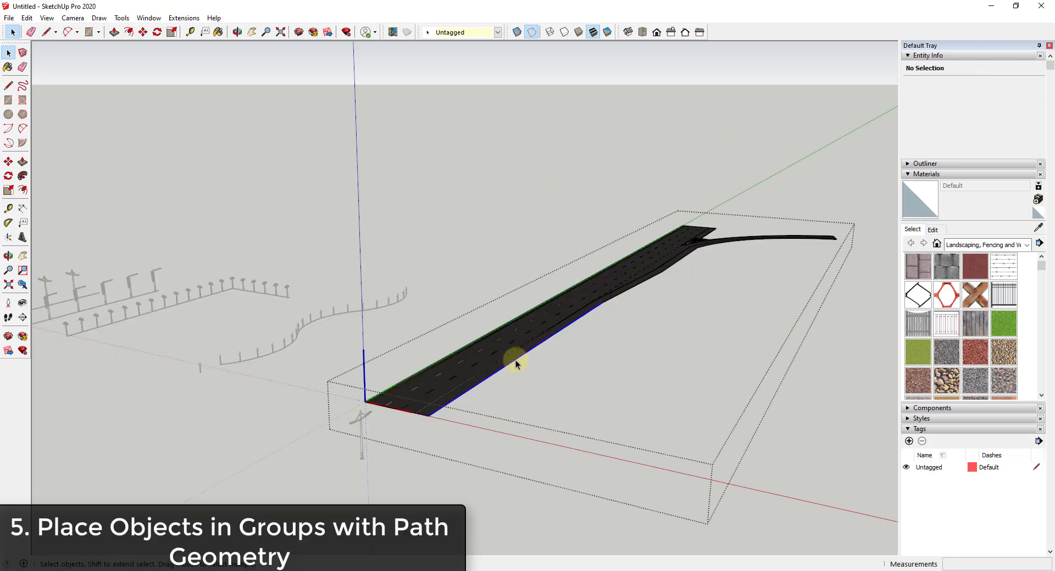
# Step: Shift-select the 16 edge segments along the road's off-ramp side
pyautogui.click(440, 411)
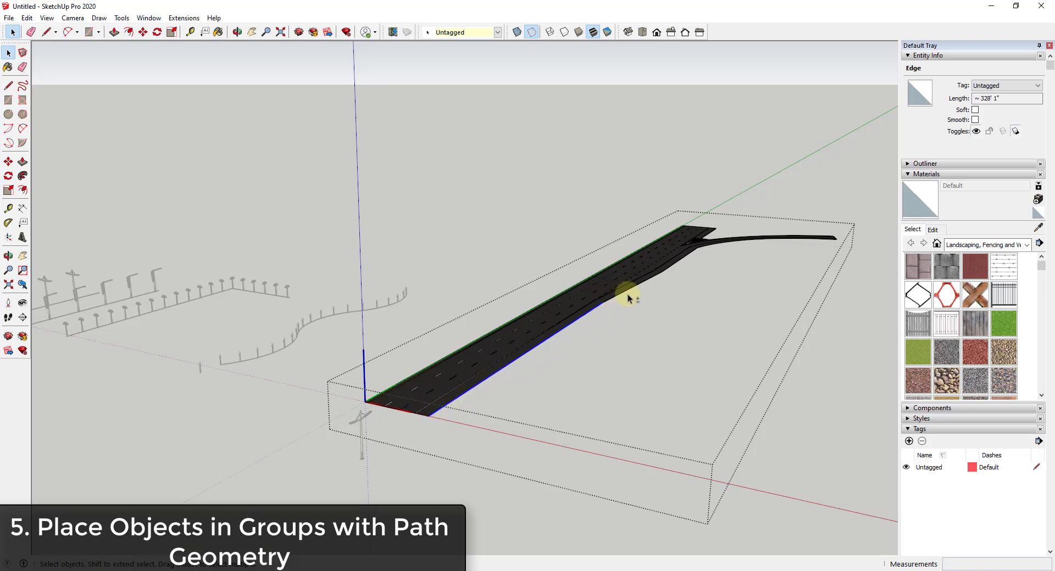
pyautogui.click(675, 270)
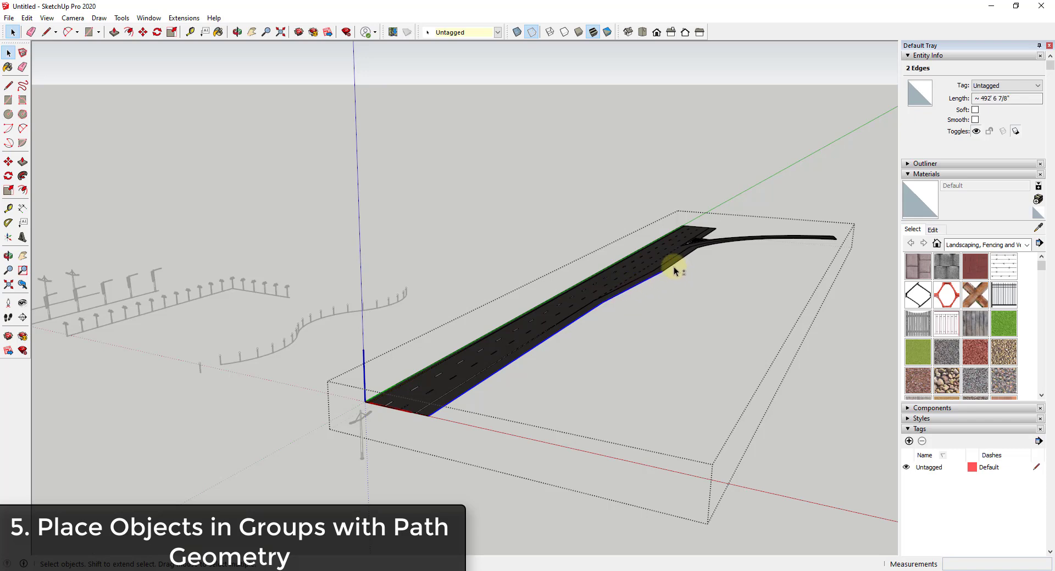
pyautogui.click(711, 251)
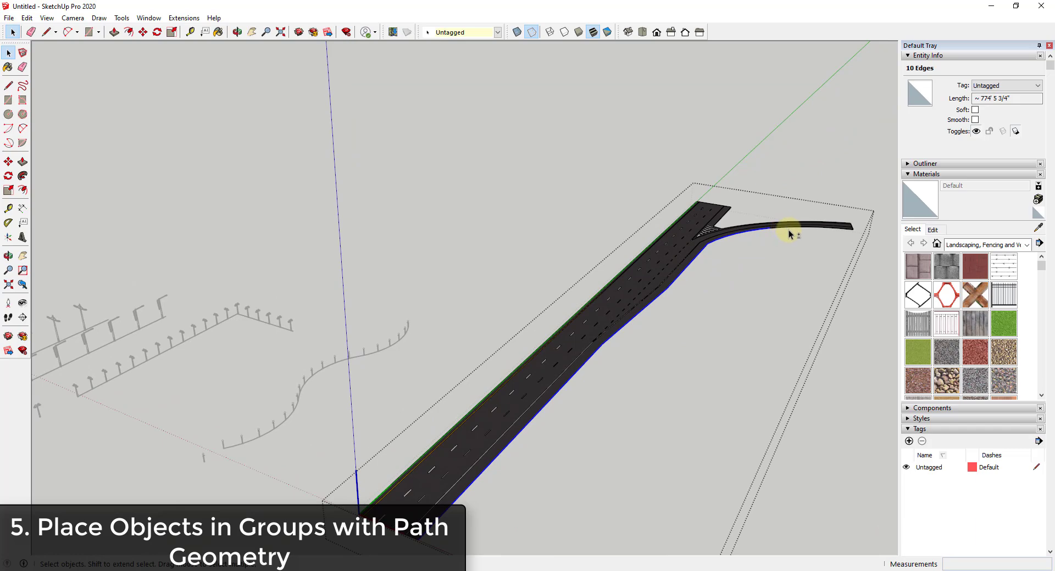
pyautogui.click(789, 230)
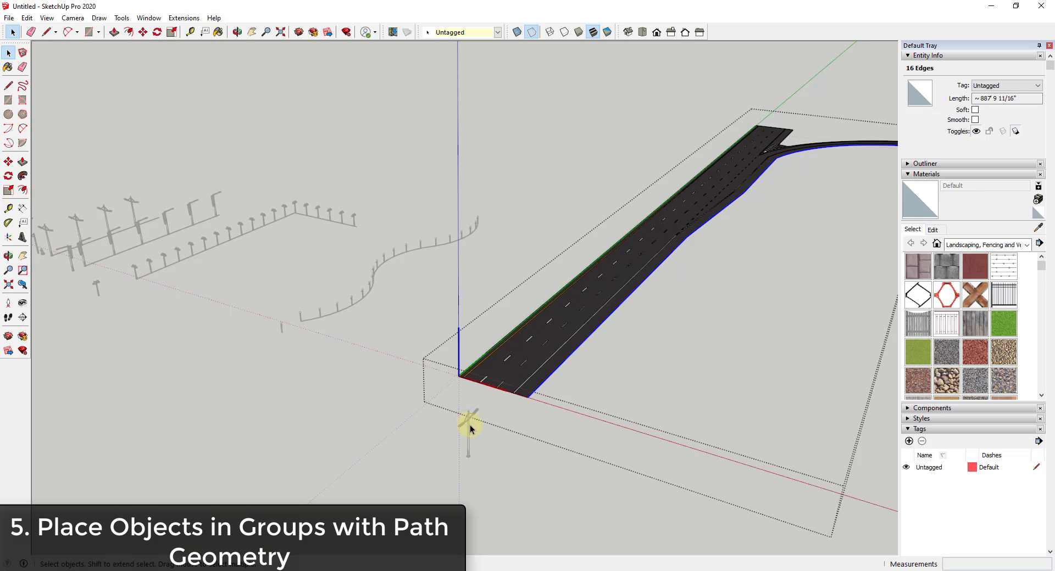
# Step: Weld the selected edges and confirm they form one 16-segment curve
pyautogui.moveTo(471, 430); pyautogui.dragTo(658, 275)
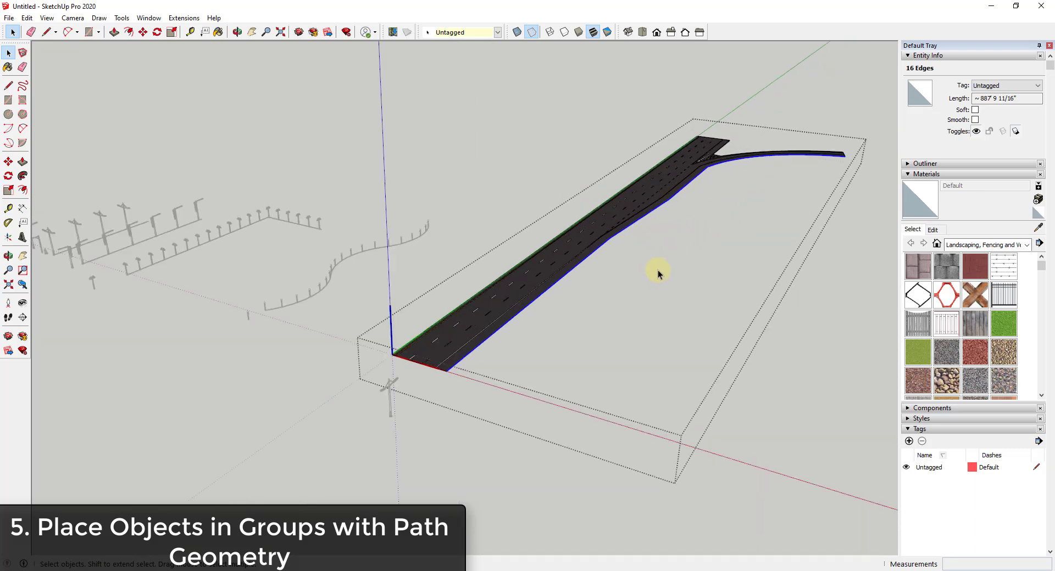
pyautogui.moveTo(538, 140)
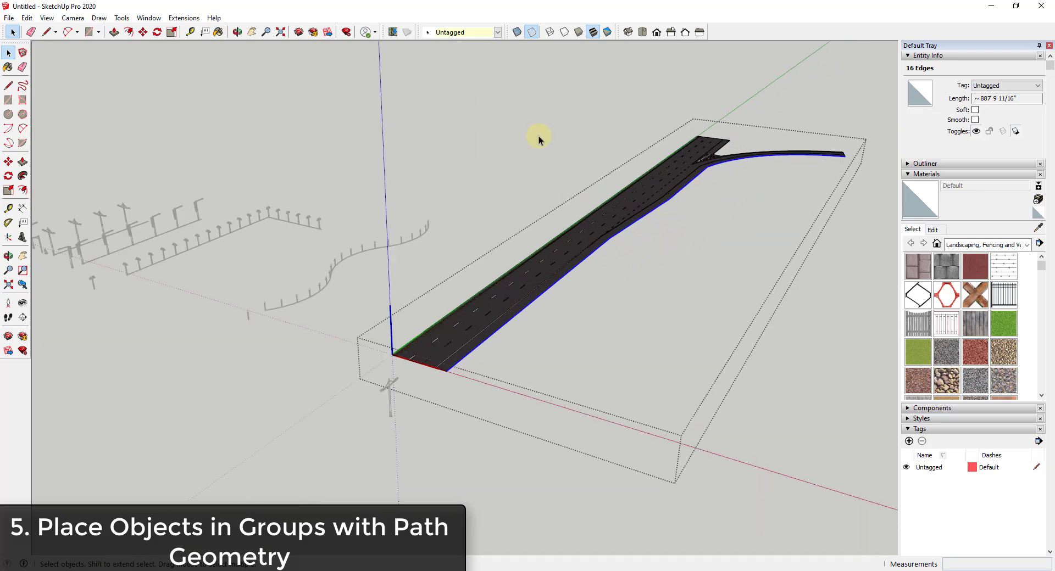
pyautogui.click(184, 17)
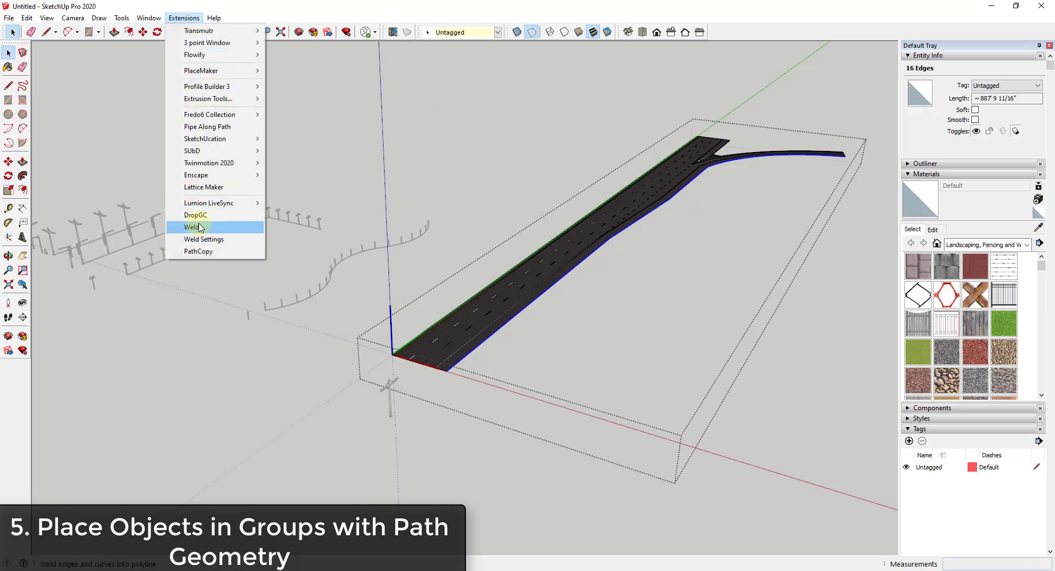
pyautogui.click(193, 227)
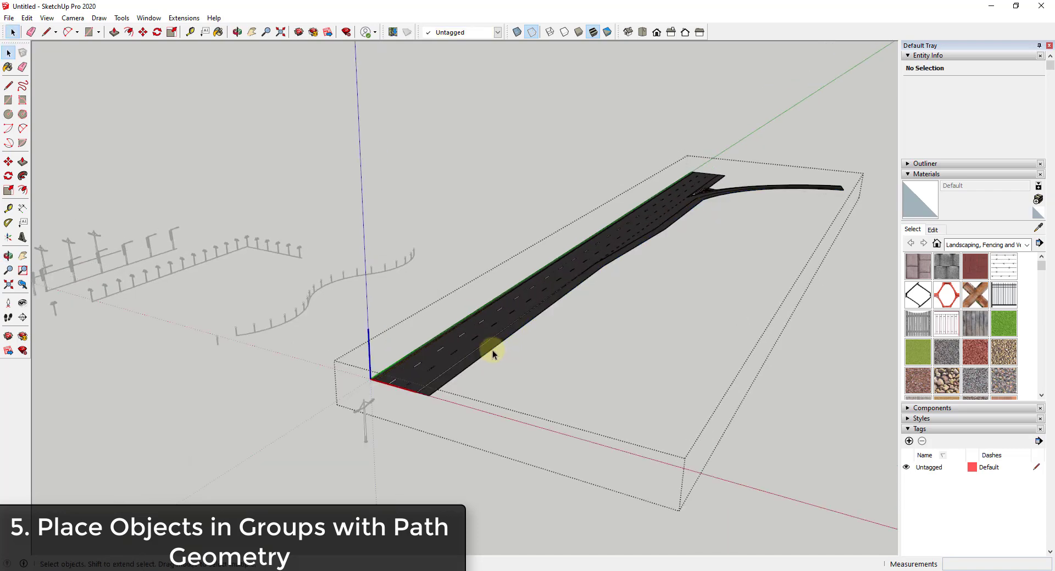
pyautogui.click(492, 349)
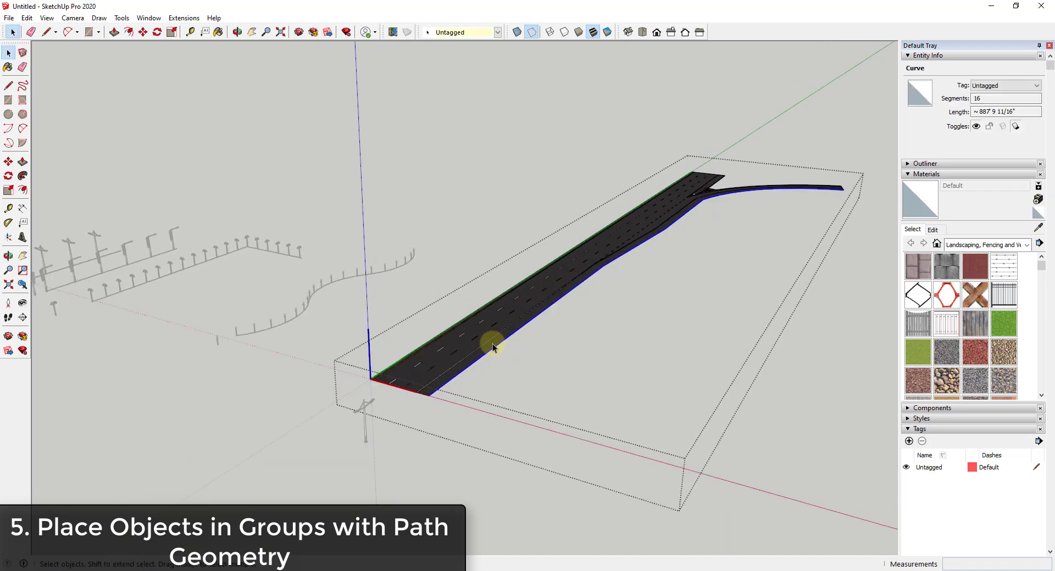
pyautogui.moveTo(491, 335)
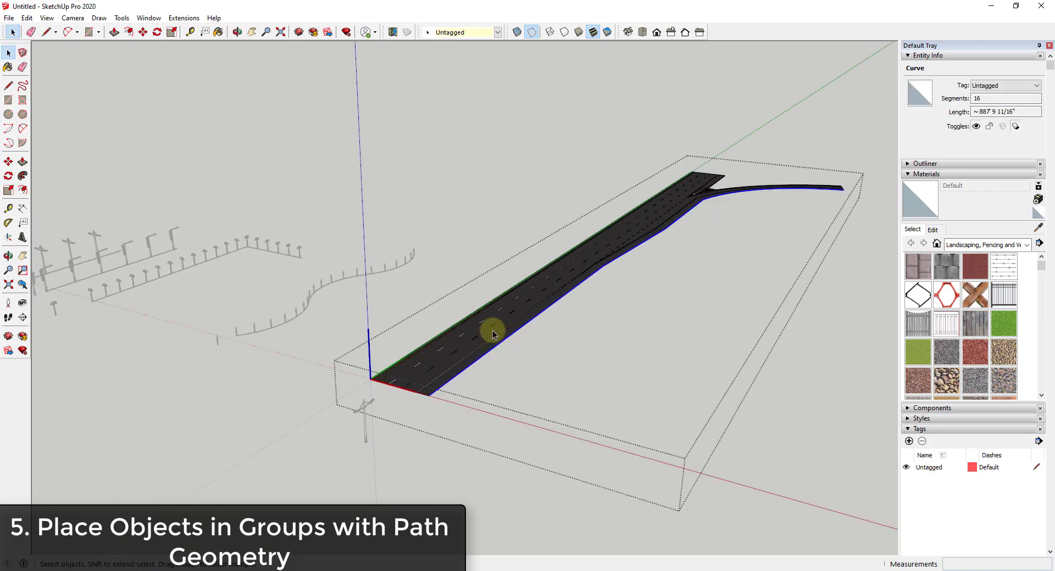
pyautogui.moveTo(518, 334)
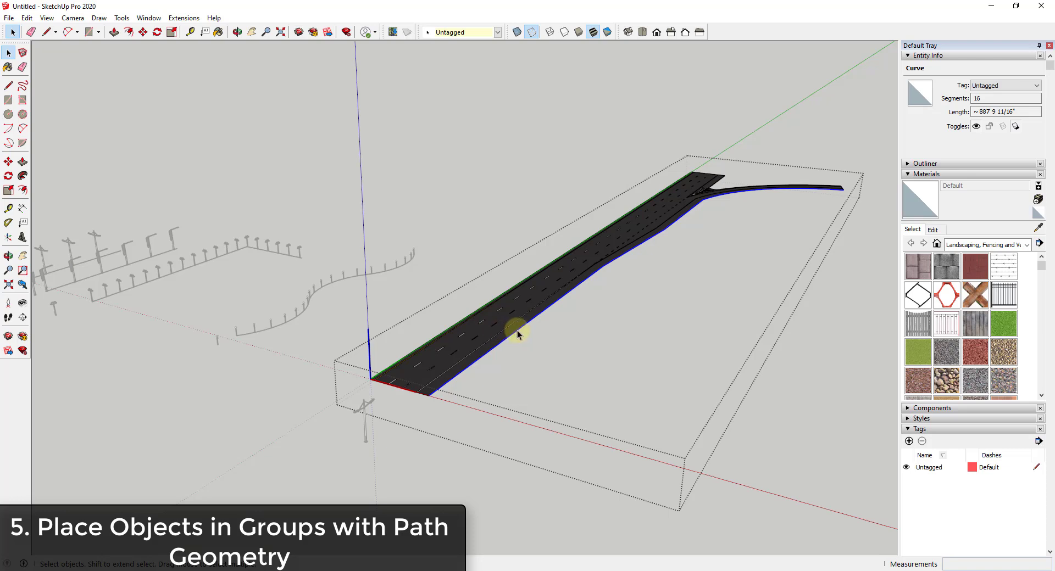
# Step: Close the HOV road component and view the full scene with the pole rows
pyautogui.click(184, 18)
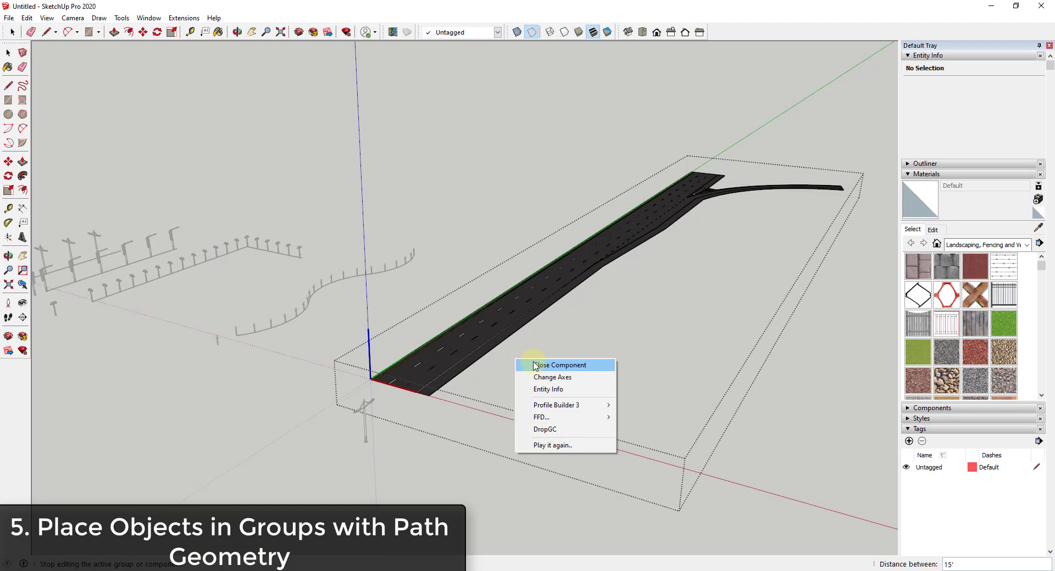
pyautogui.click(559, 365)
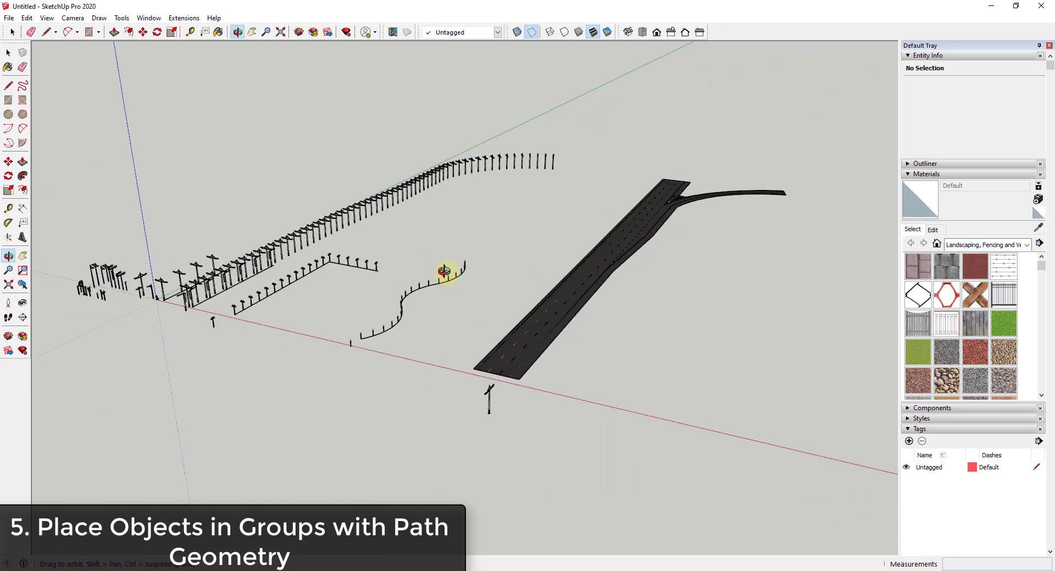
pyautogui.click(643, 31)
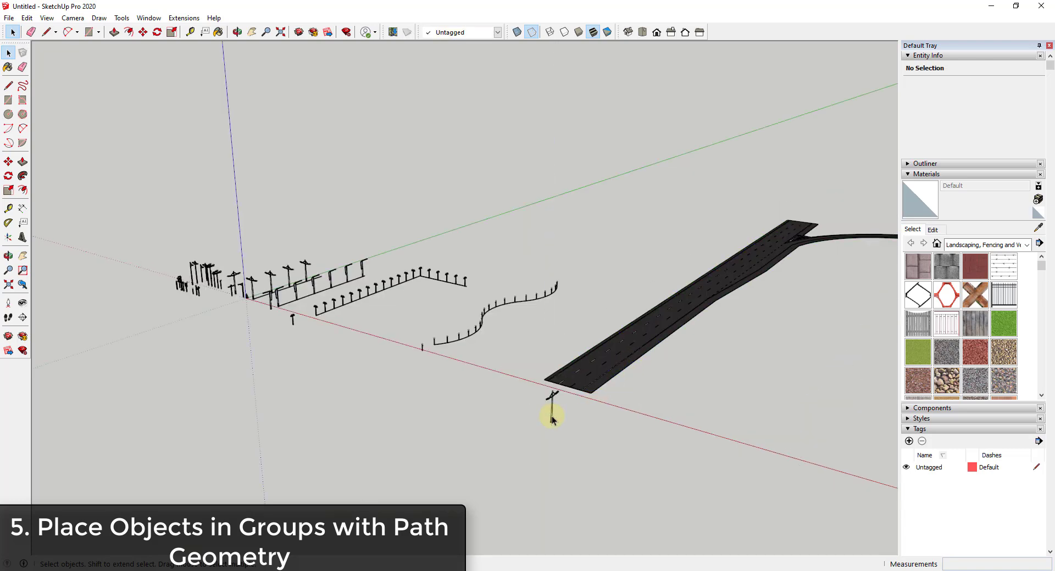
# Step: Select the light pole, enter the road component and select its welded edge curve
pyautogui.click(552, 403)
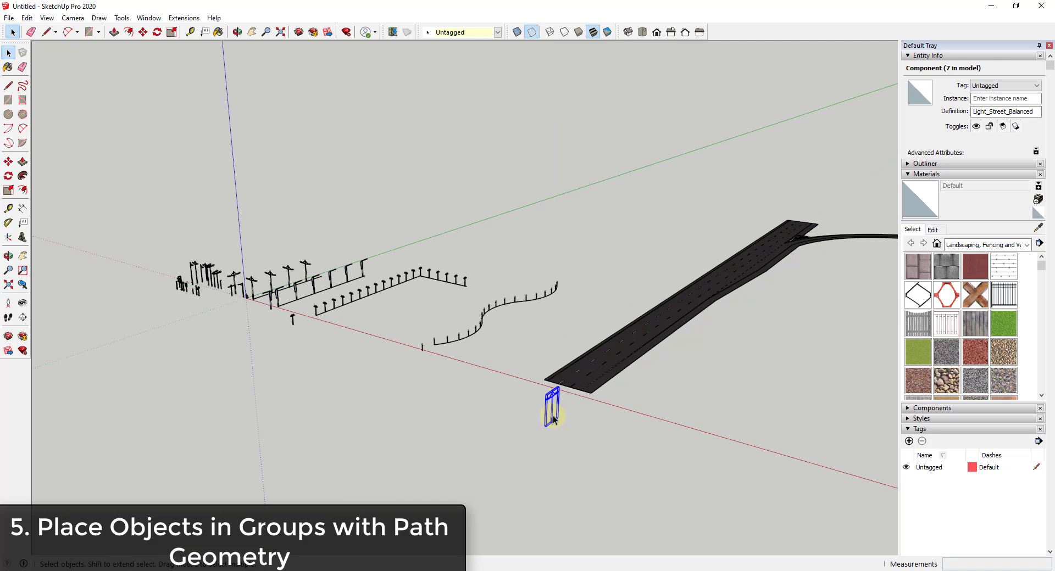
pyautogui.click(622, 367)
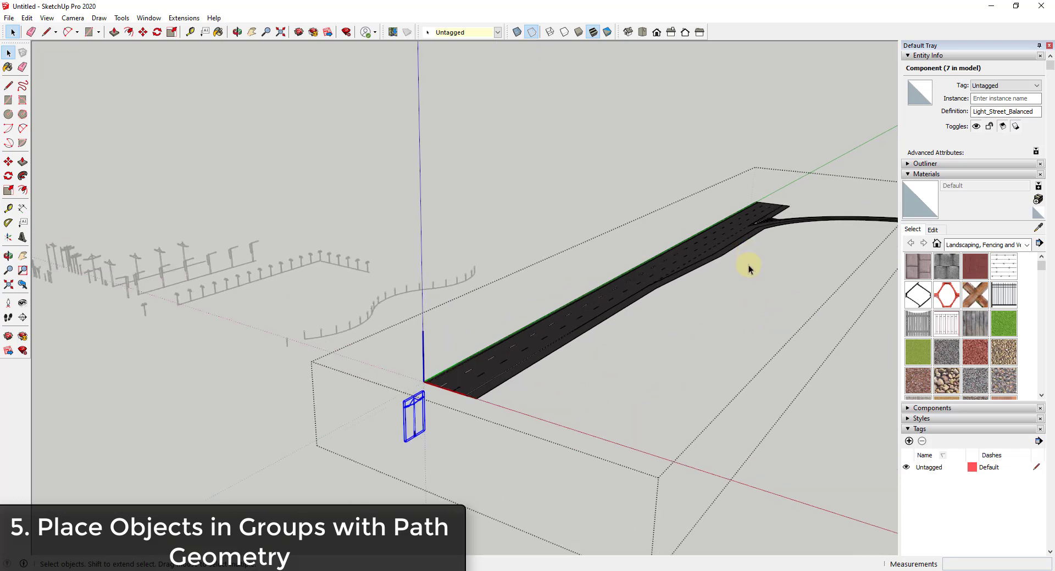
pyautogui.moveTo(712, 300)
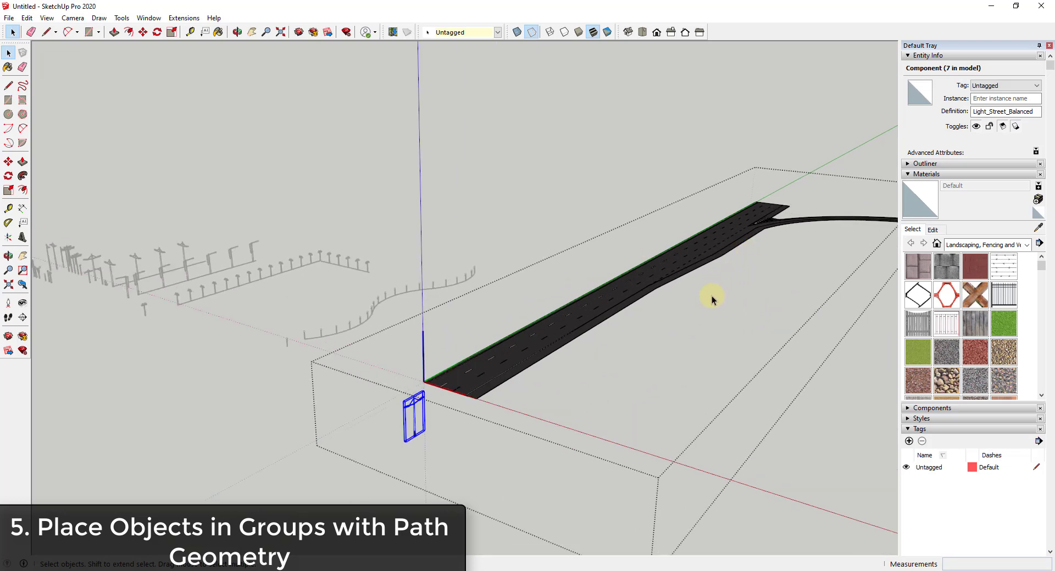
pyautogui.moveTo(517, 379)
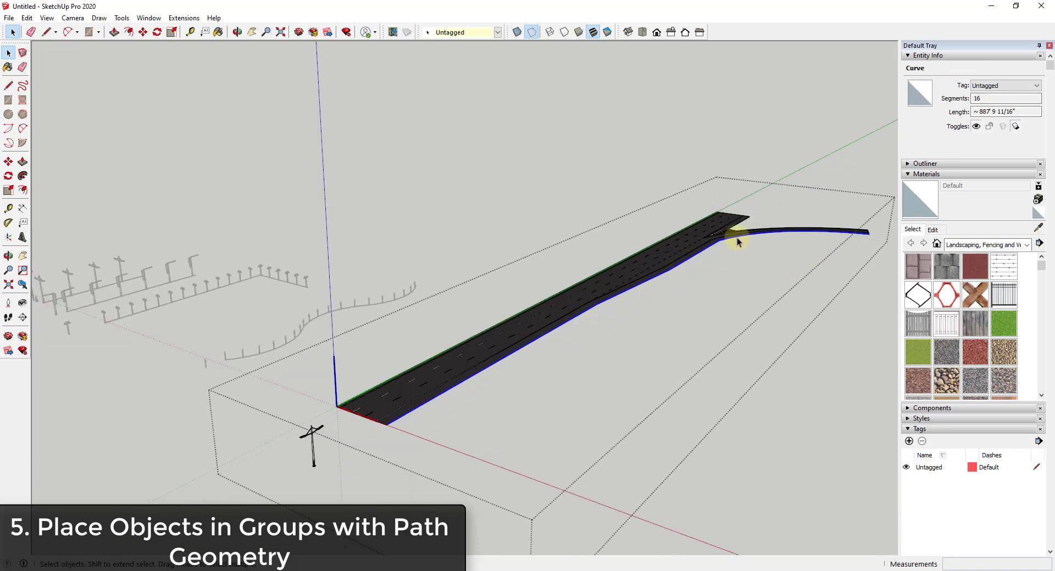
pyautogui.click(183, 17)
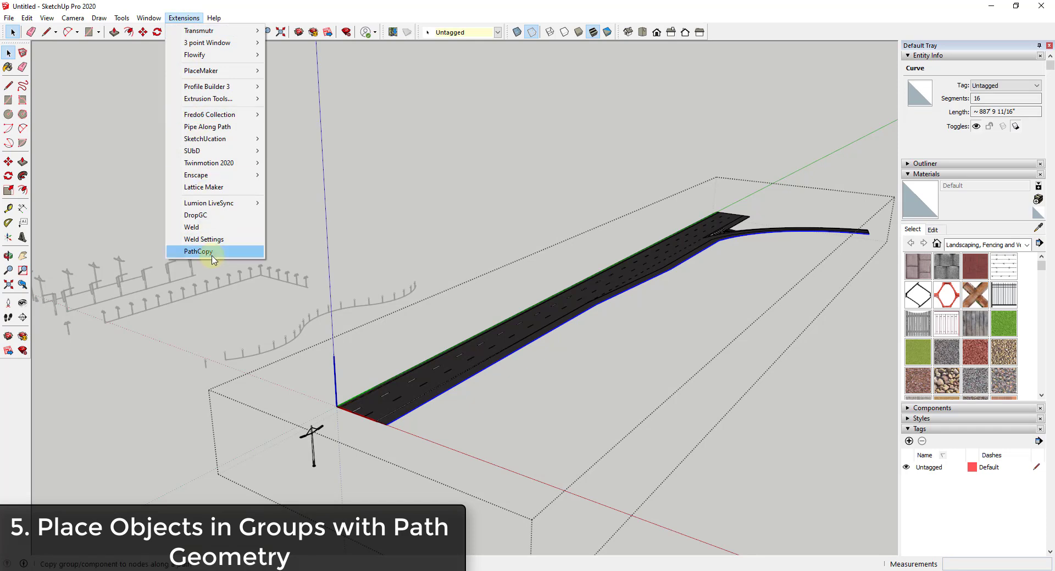
# Step: Run PathCopy to place poles along the welded edge at 30-foot spacing
pyautogui.click(197, 251)
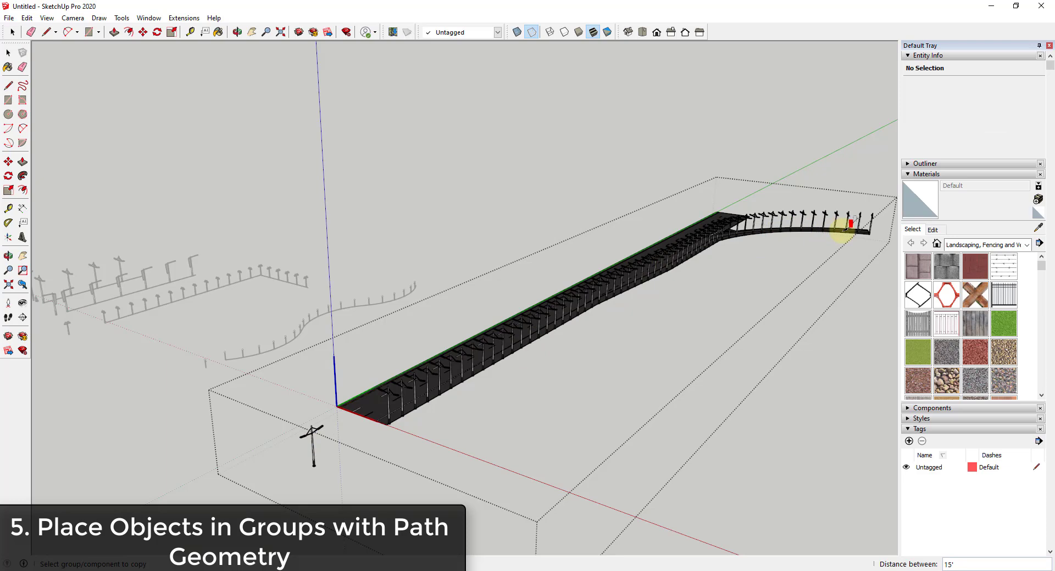
pyautogui.write('3')
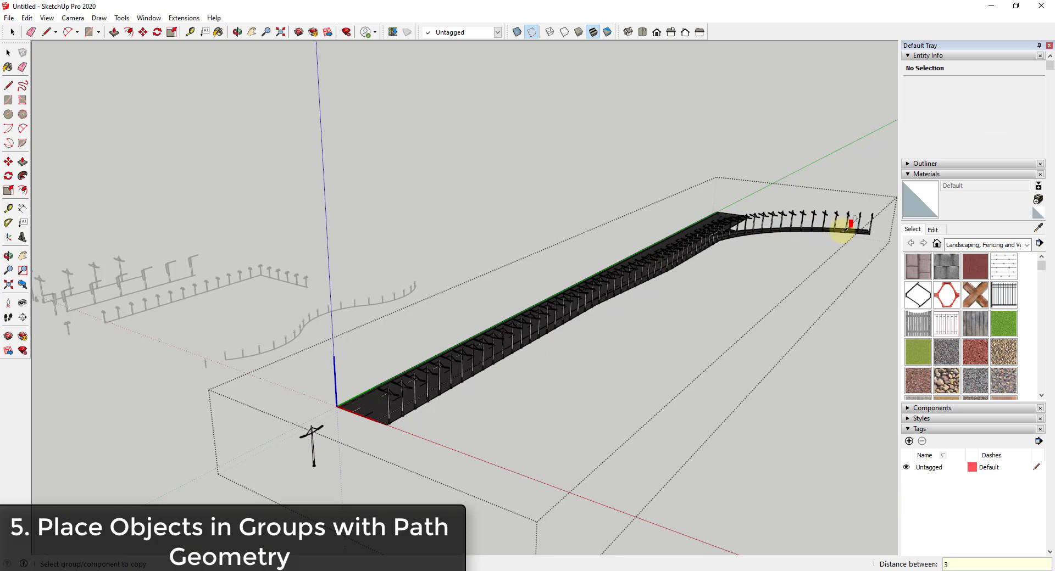
pyautogui.write('30')
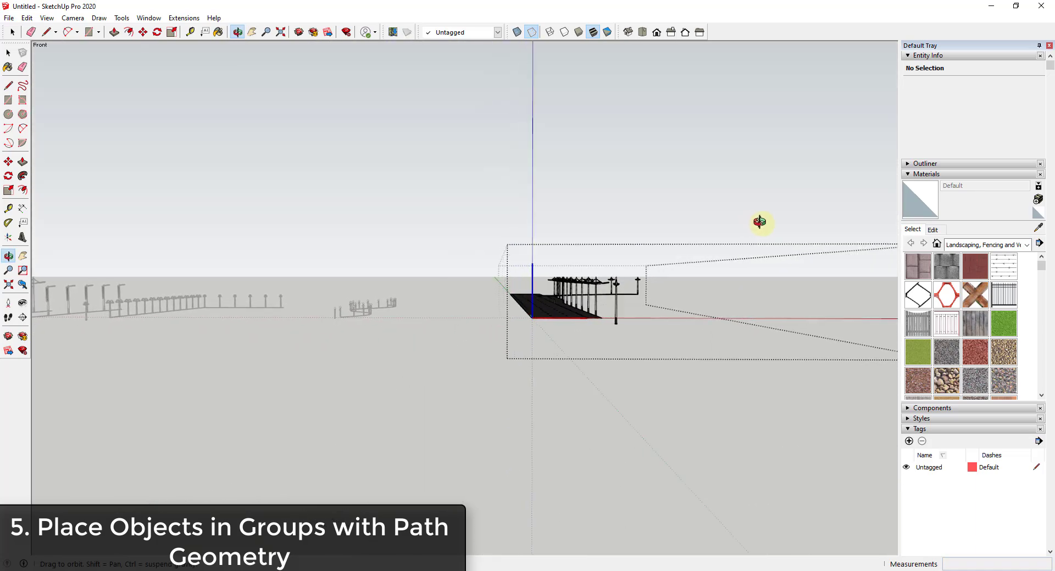
pyautogui.moveTo(760, 222); pyautogui.dragTo(565, 323)
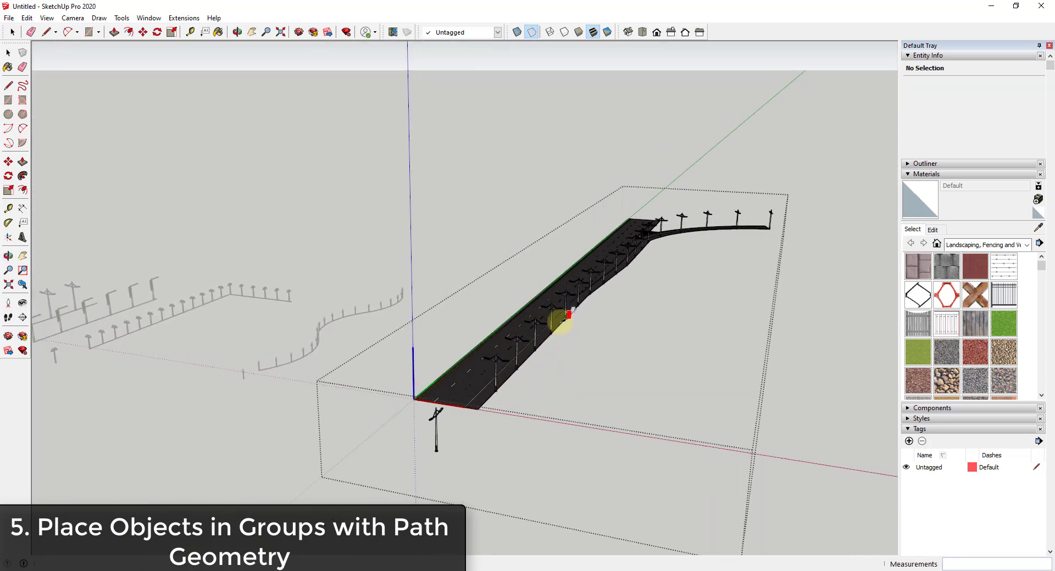